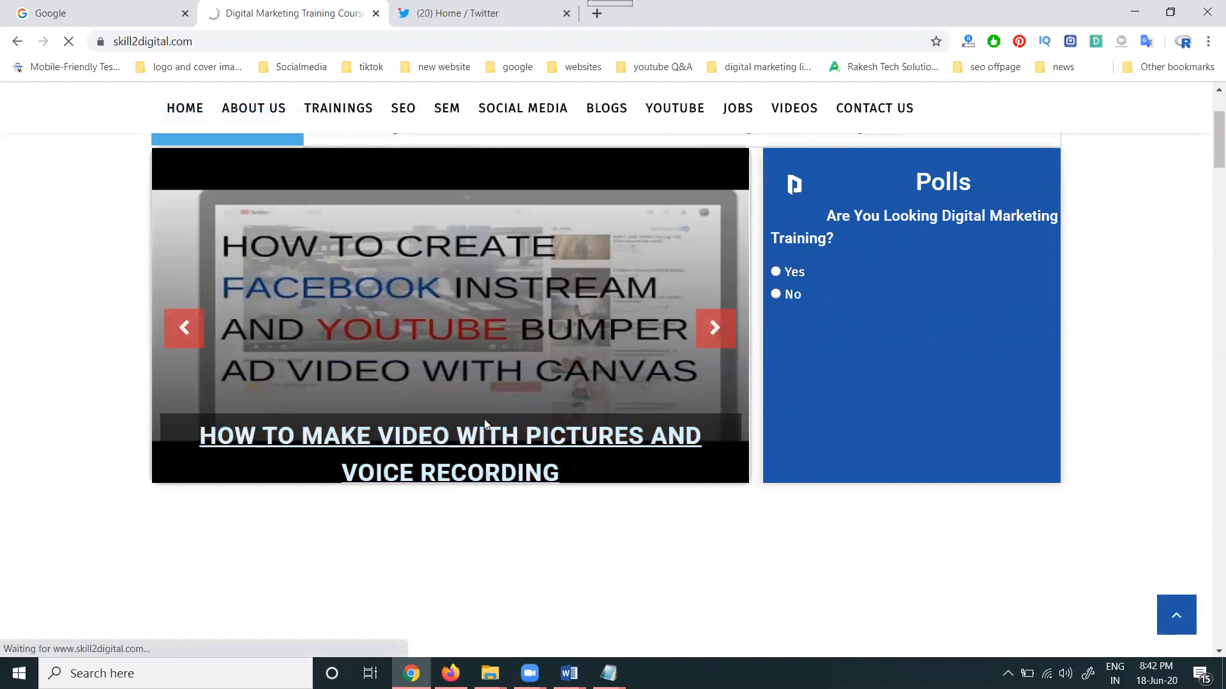
# - Share the 'video with pictures and voice recording' article to Twitter from its share buttons
pyautogui.click(449, 435)
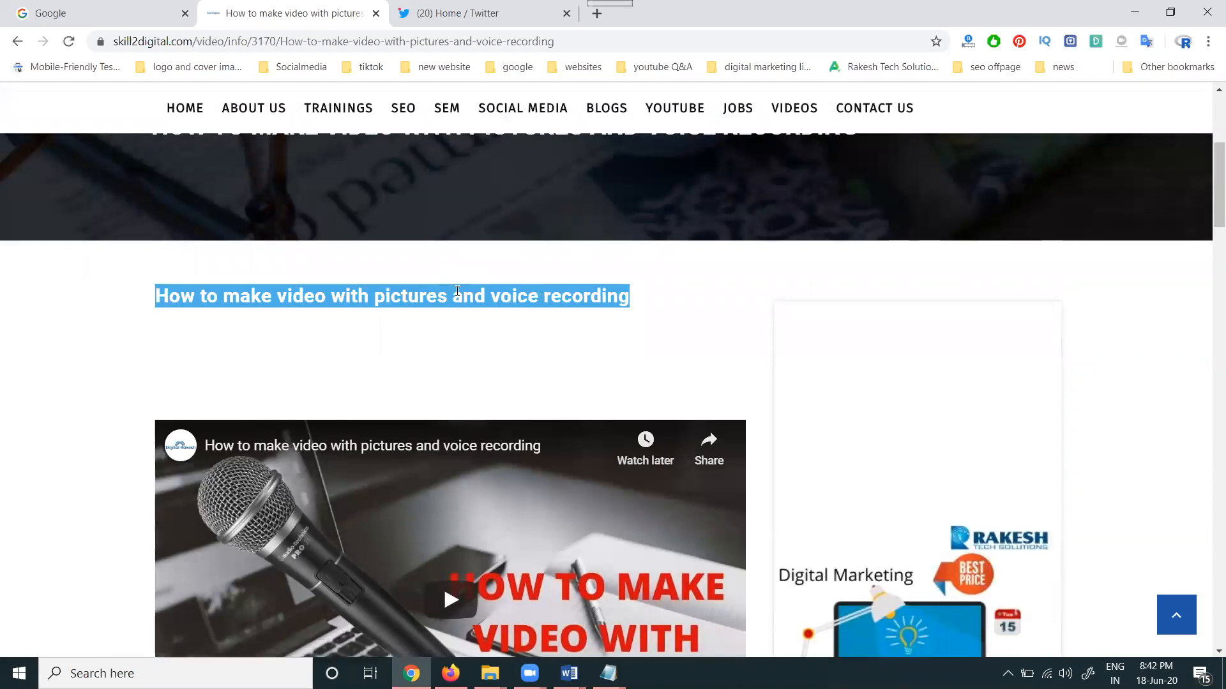
pyautogui.scroll(-3)
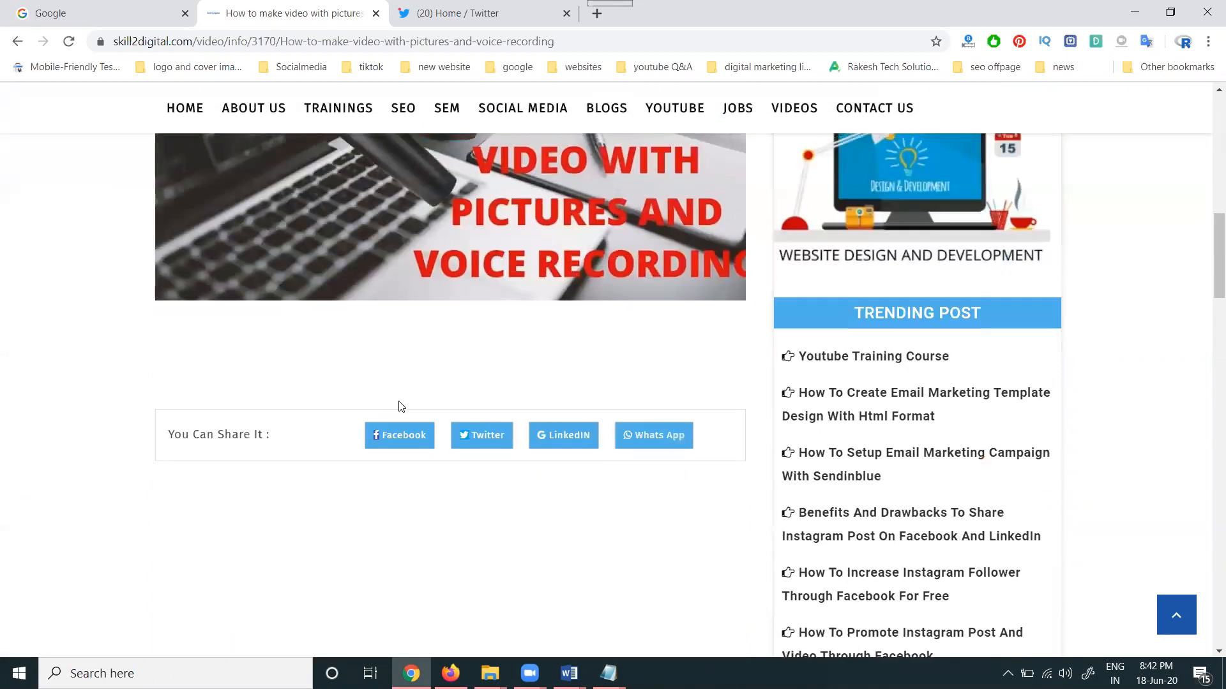
pyautogui.click(481, 435)
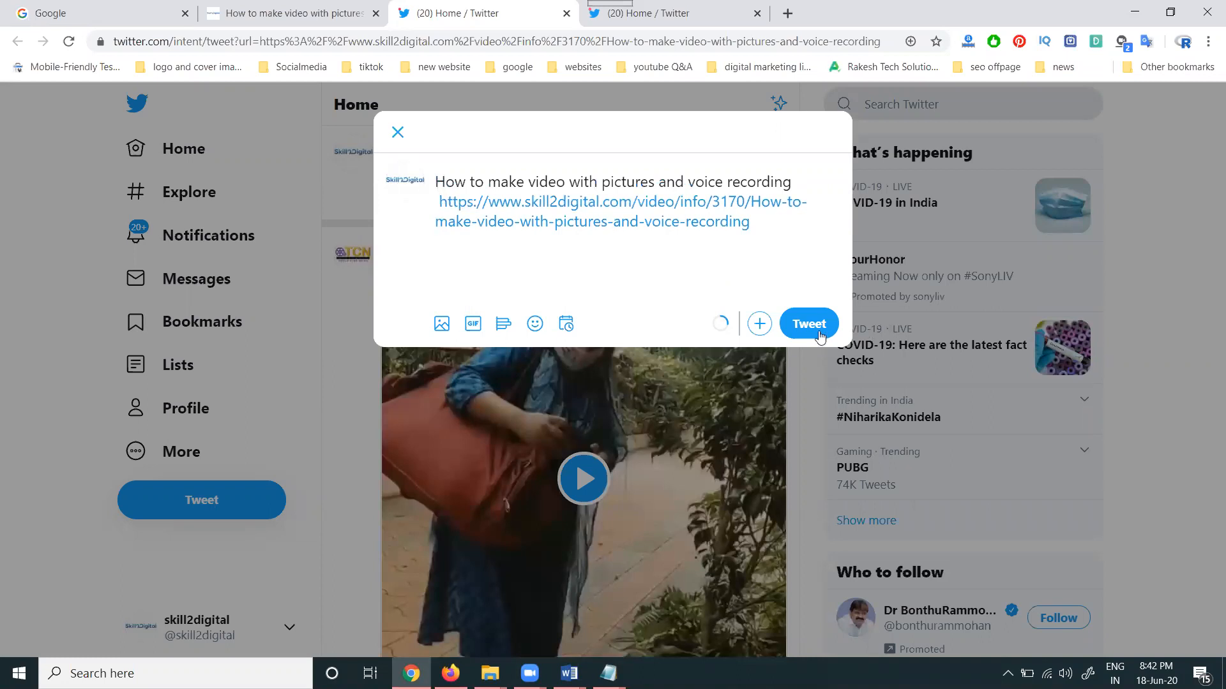
# - Post the prefilled article tweet and return to the skill2digital article
pyautogui.click(808, 323)
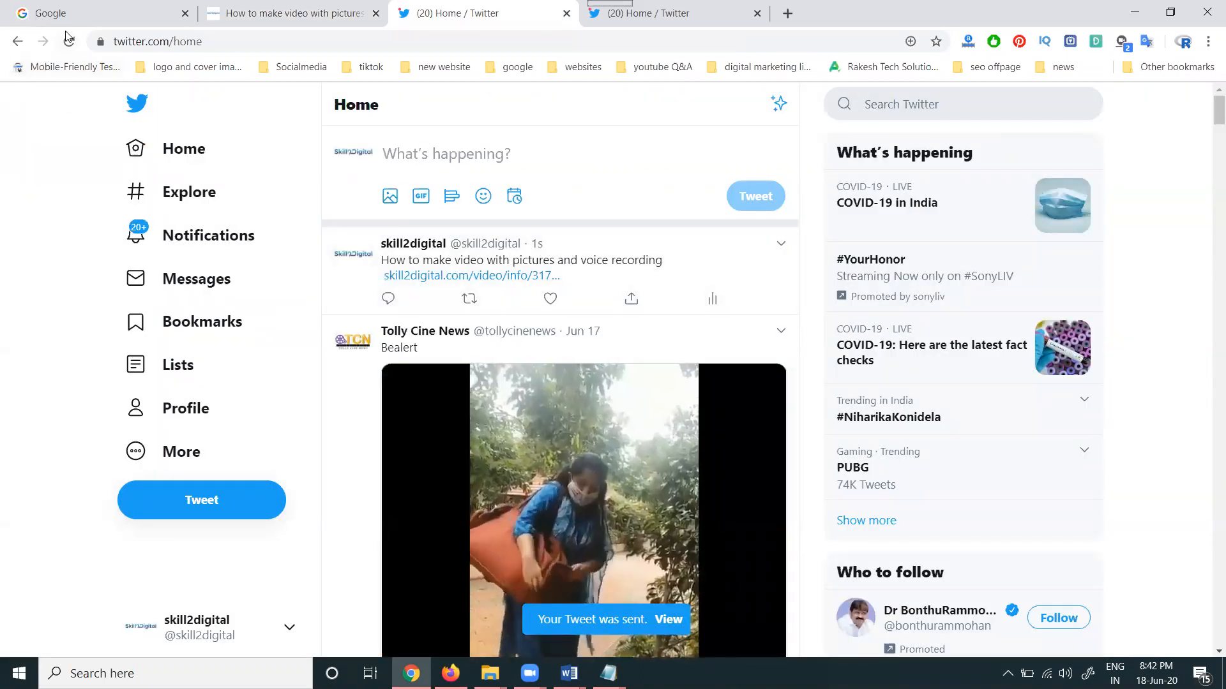
pyautogui.click(67, 40)
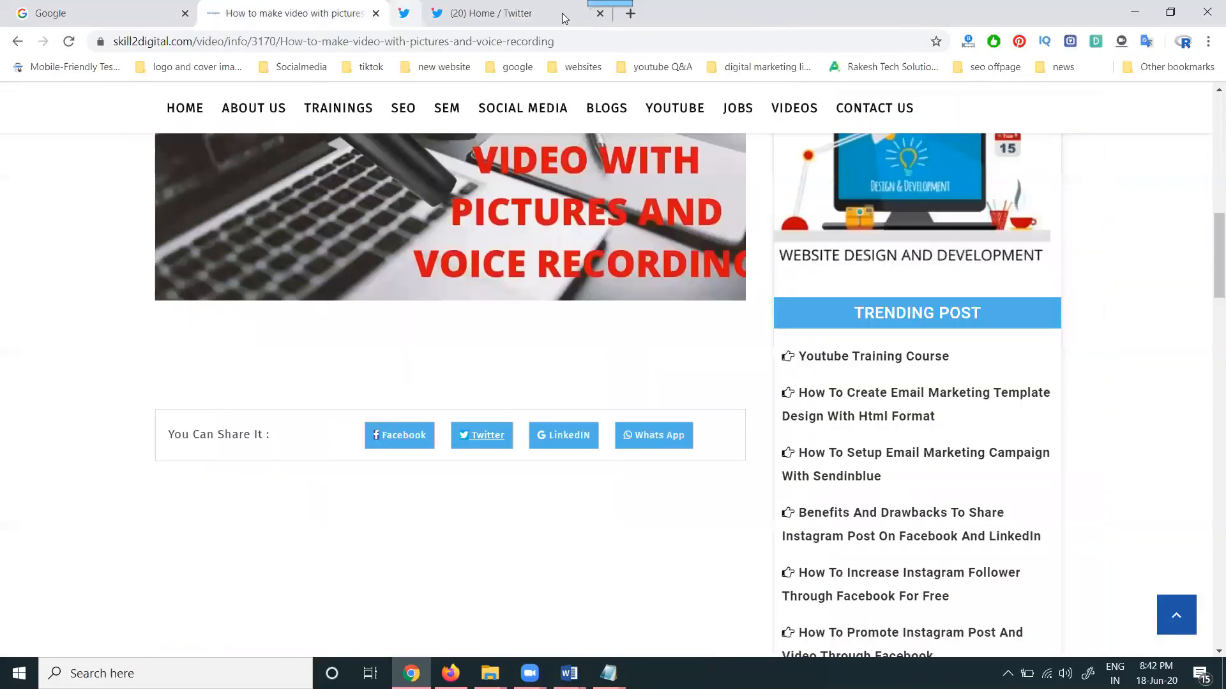
# - Go to anyimage.io in a new browser tab
pyautogui.click(786, 13)
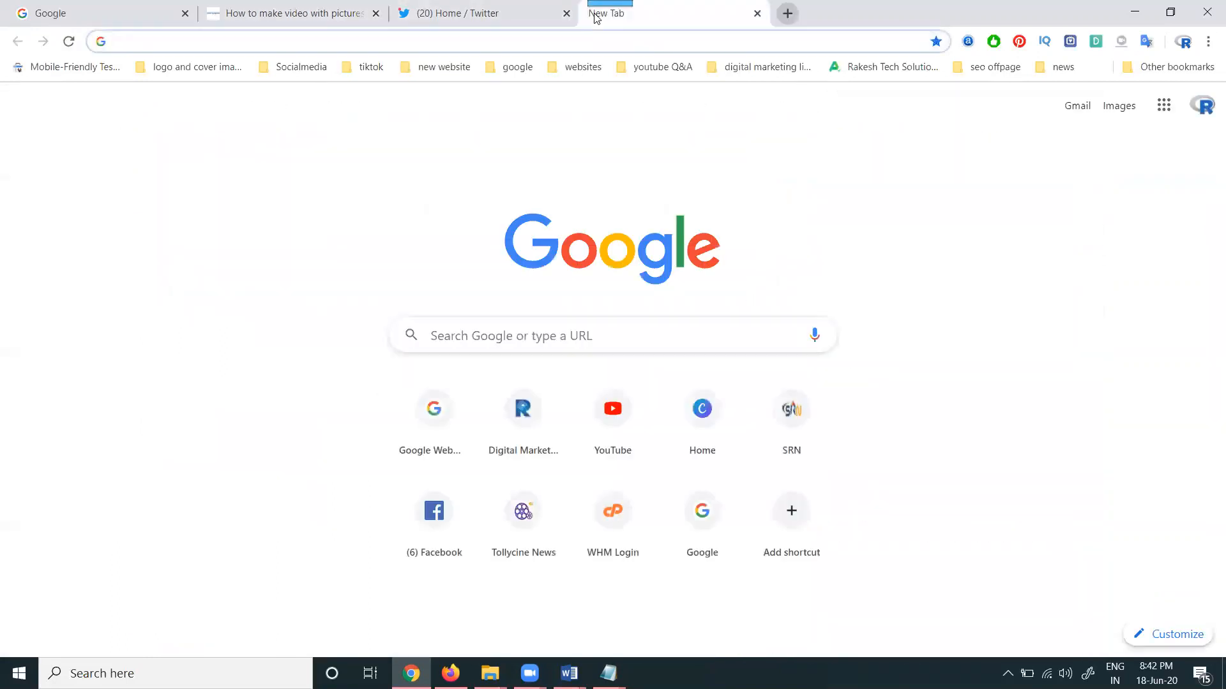
pyautogui.write('anyimage.io')
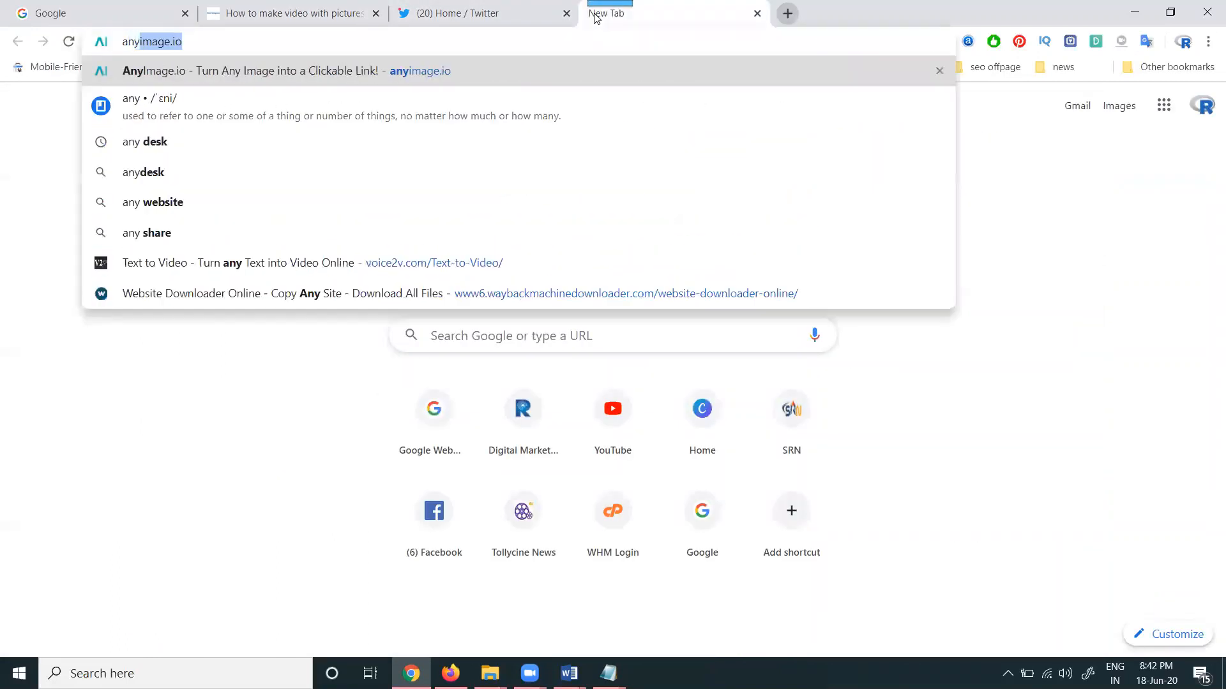
pyautogui.click(273, 70)
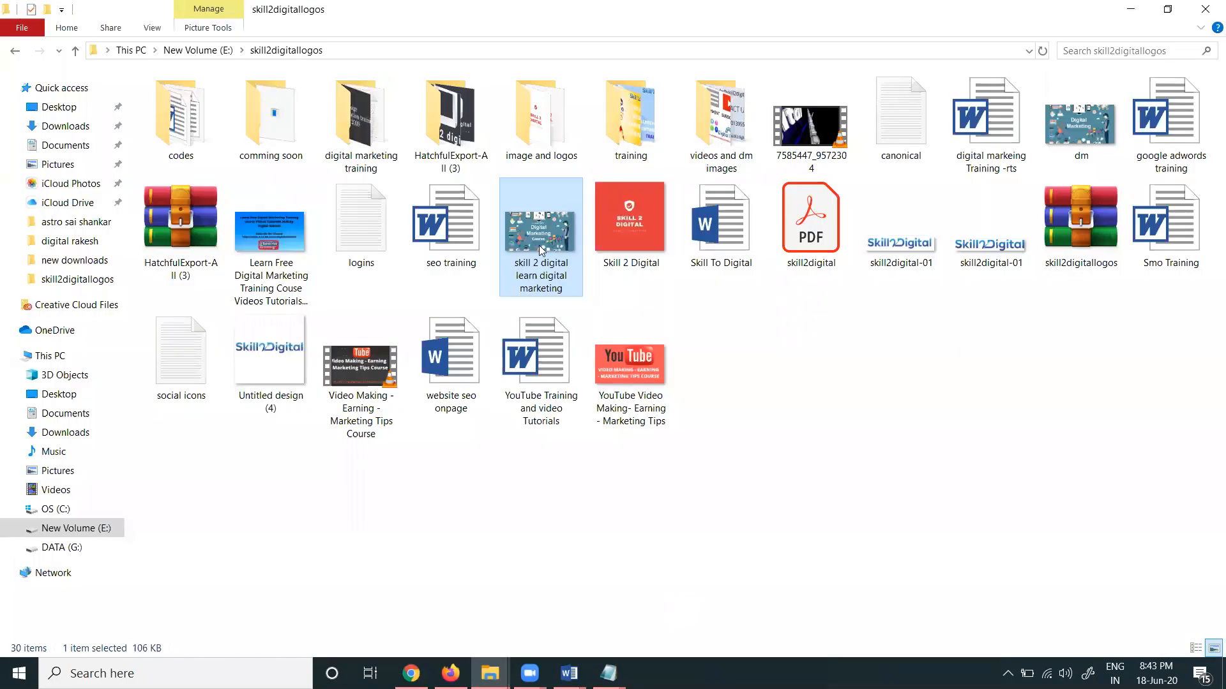
pyautogui.moveTo(541, 249)
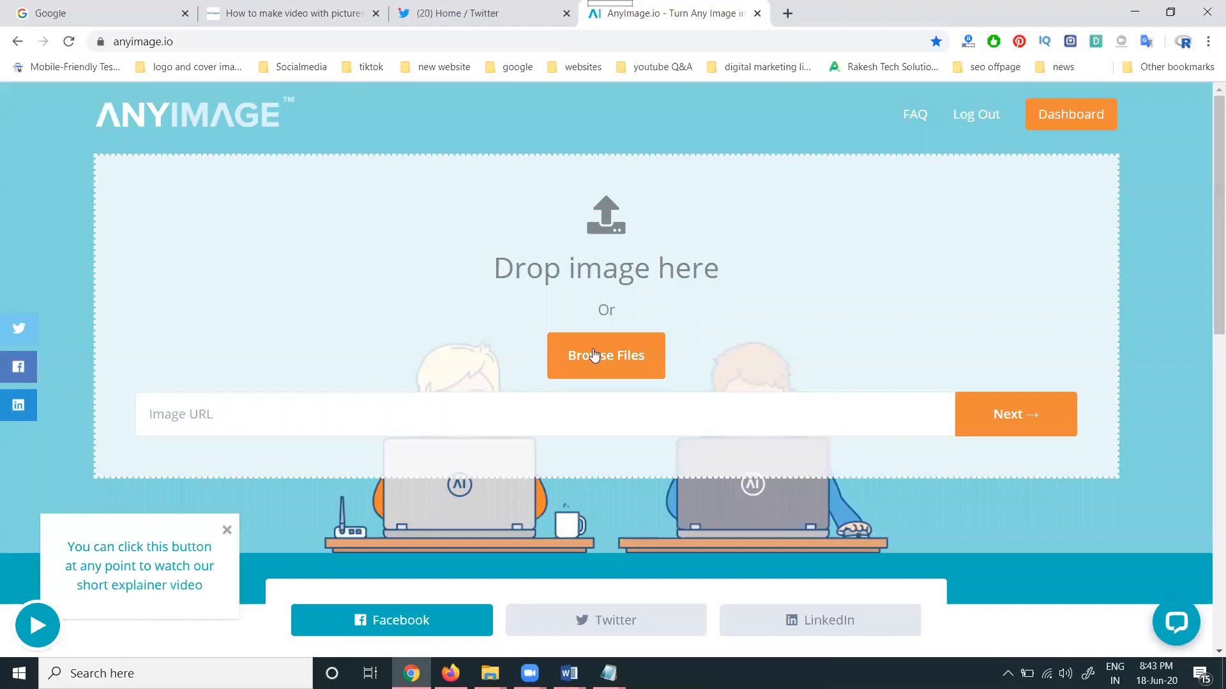
# - Upload the 'skill 2 digital learn digital marketing' image to AnyImage.io
pyautogui.click(606, 355)
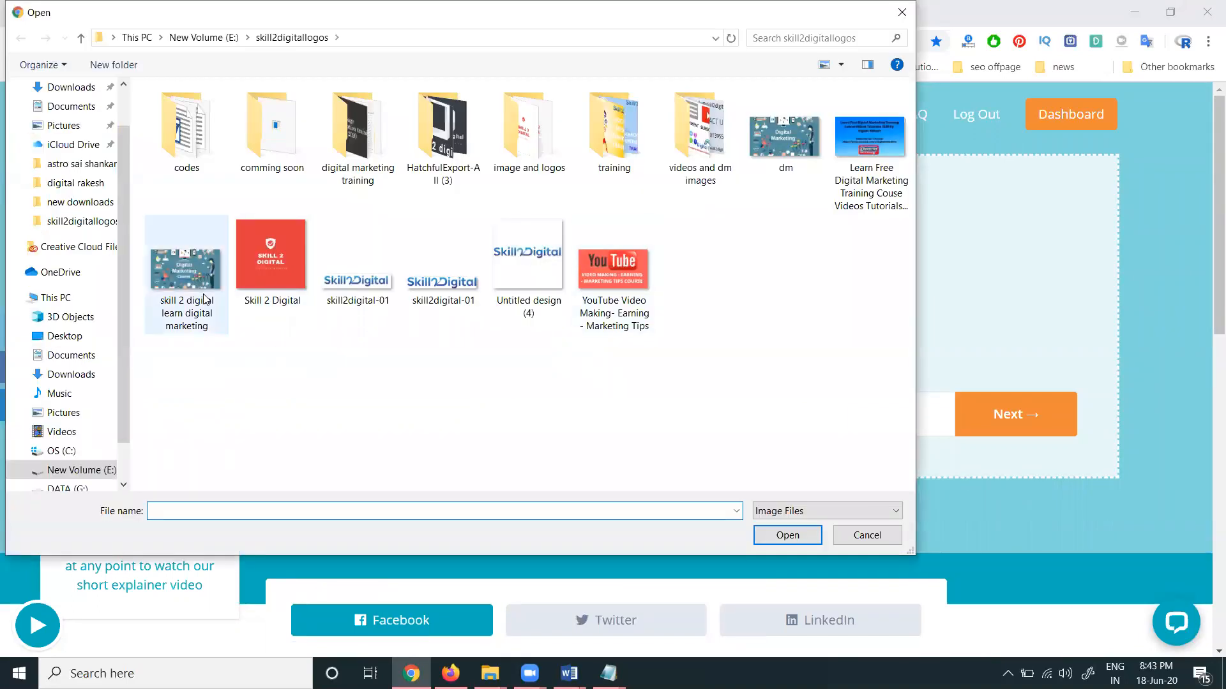
pyautogui.click(785, 535)
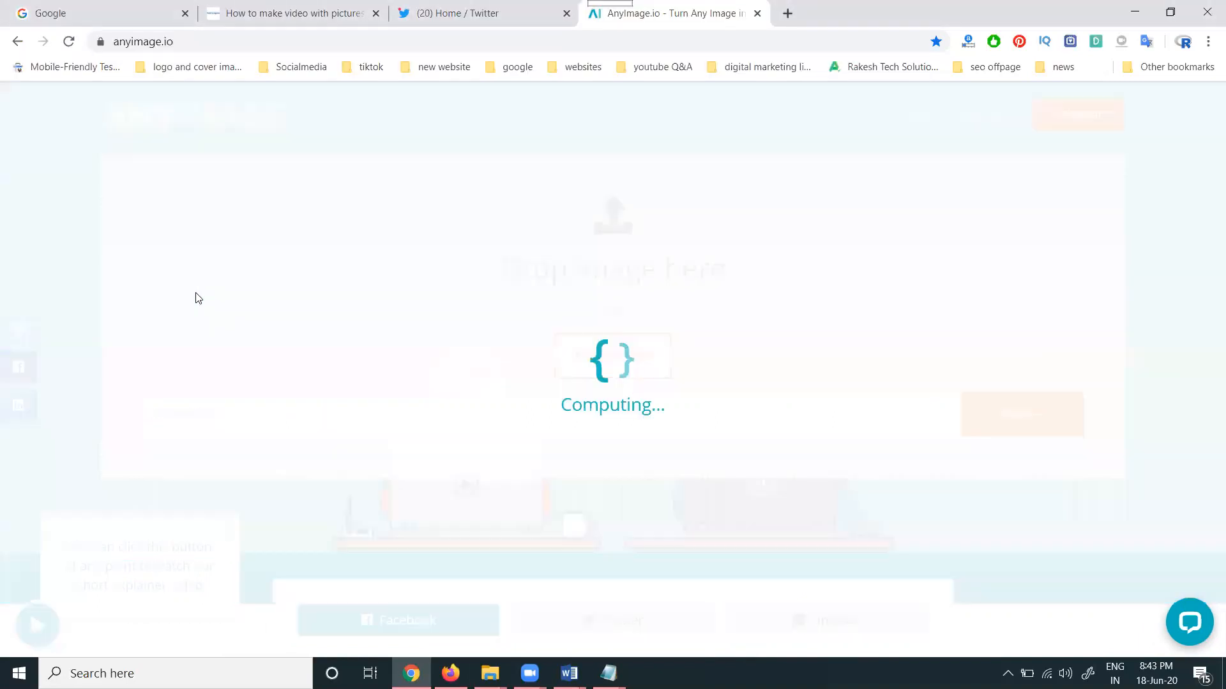
# - Title the card 'Learn Digital Marketing Free Training Tutorials'
pyautogui.click(273, 219)
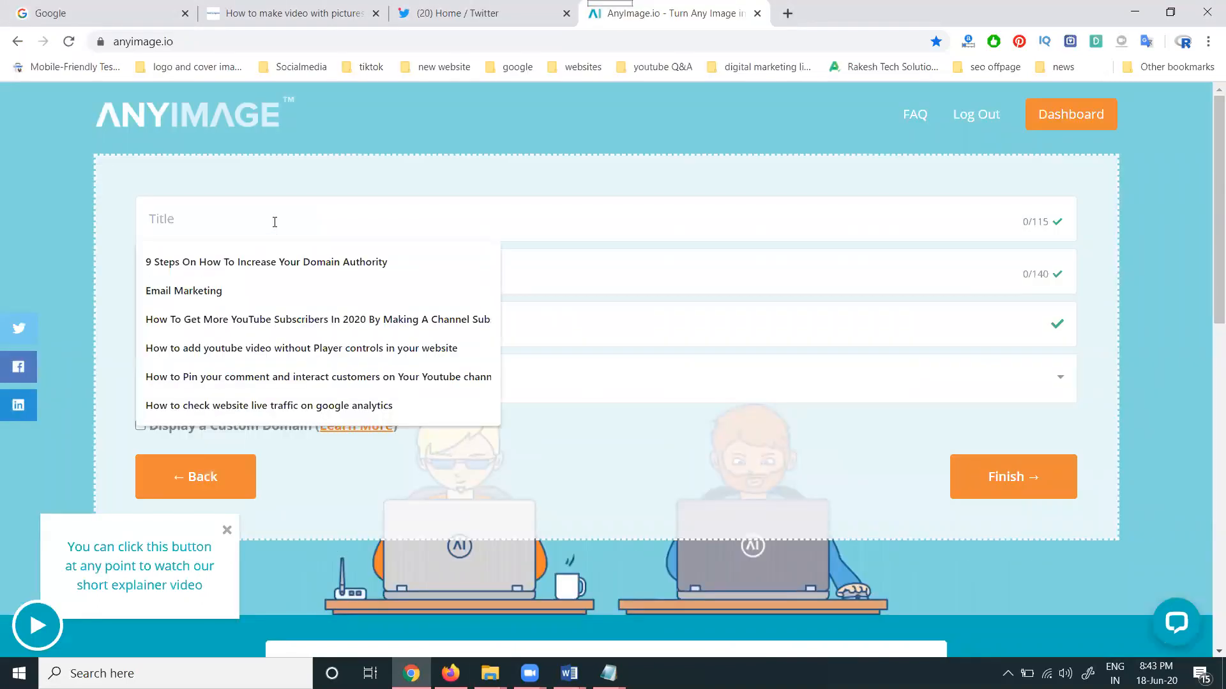
pyautogui.write('Learn Digital Marketing Free')
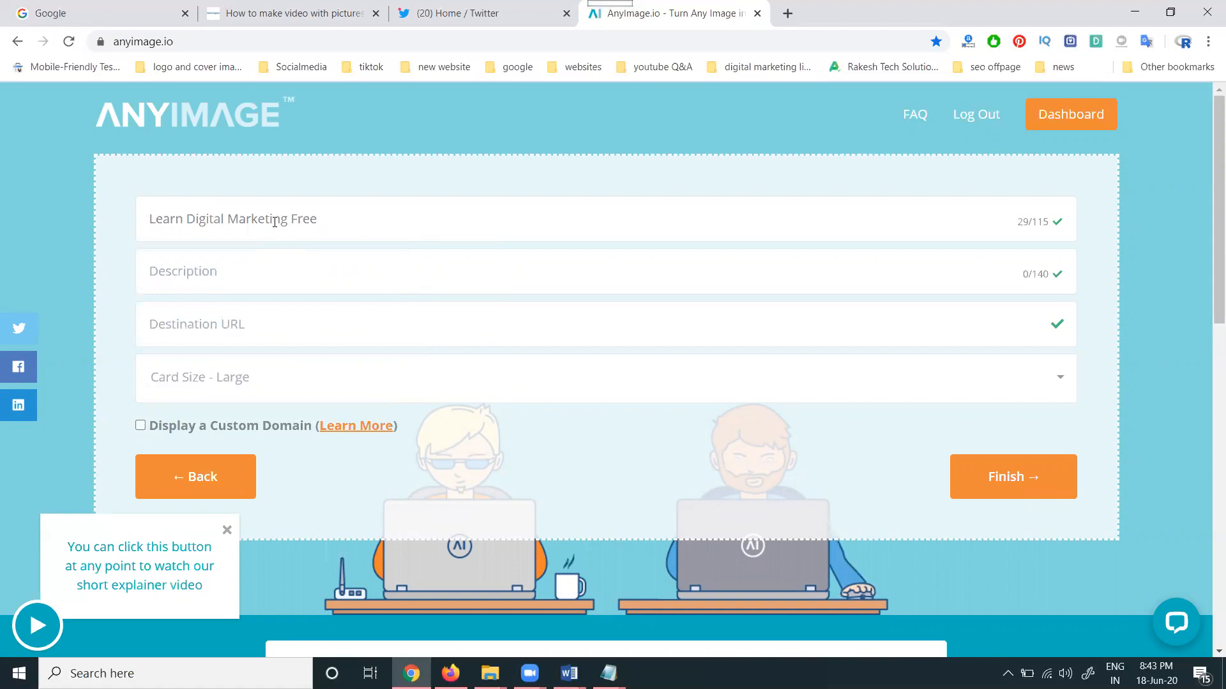
pyautogui.click(318, 218)
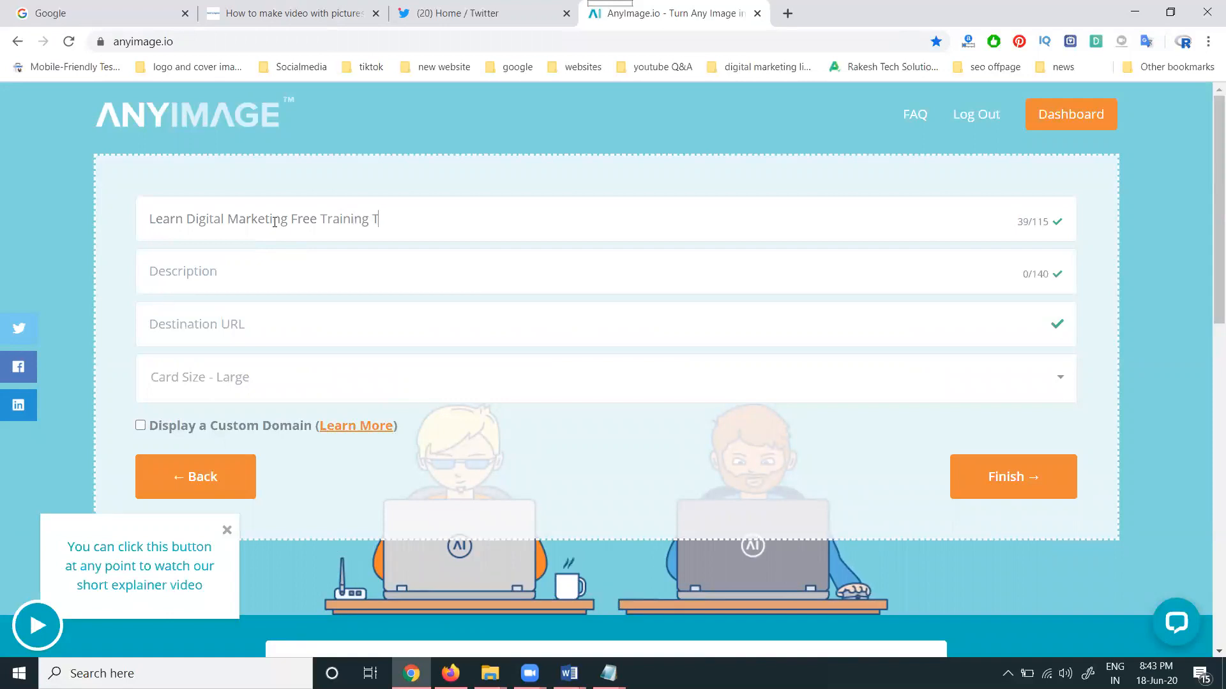
pyautogui.write('utorials')
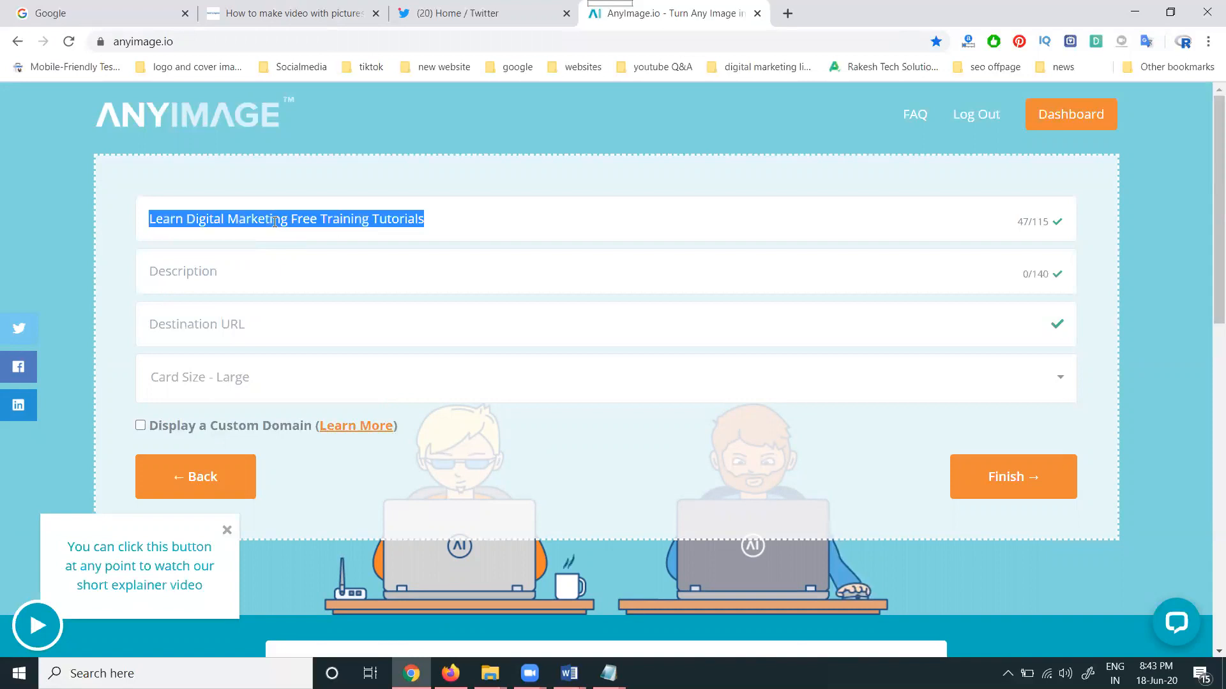
# - Describe the card as 'Learn Digital Marketing Free Training Tutorials by digital rakesh'
pyautogui.write('Learn Digital Marketing Free Training Tutorials by digit')
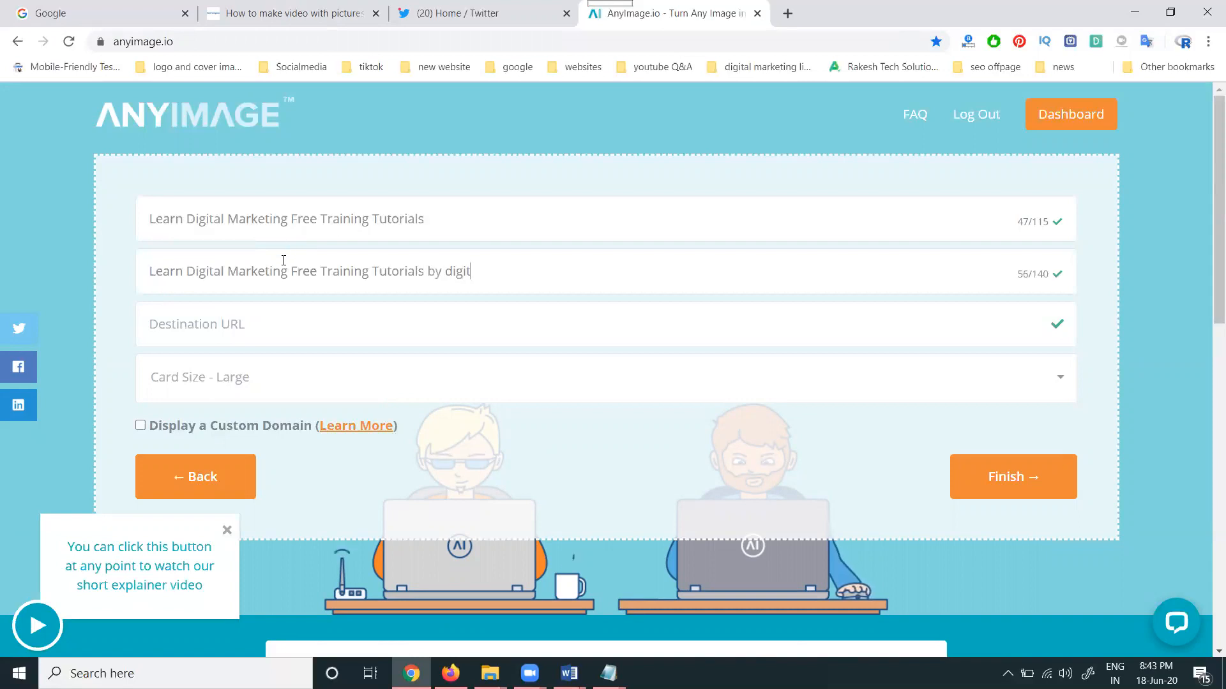
pyautogui.write('al rakesh')
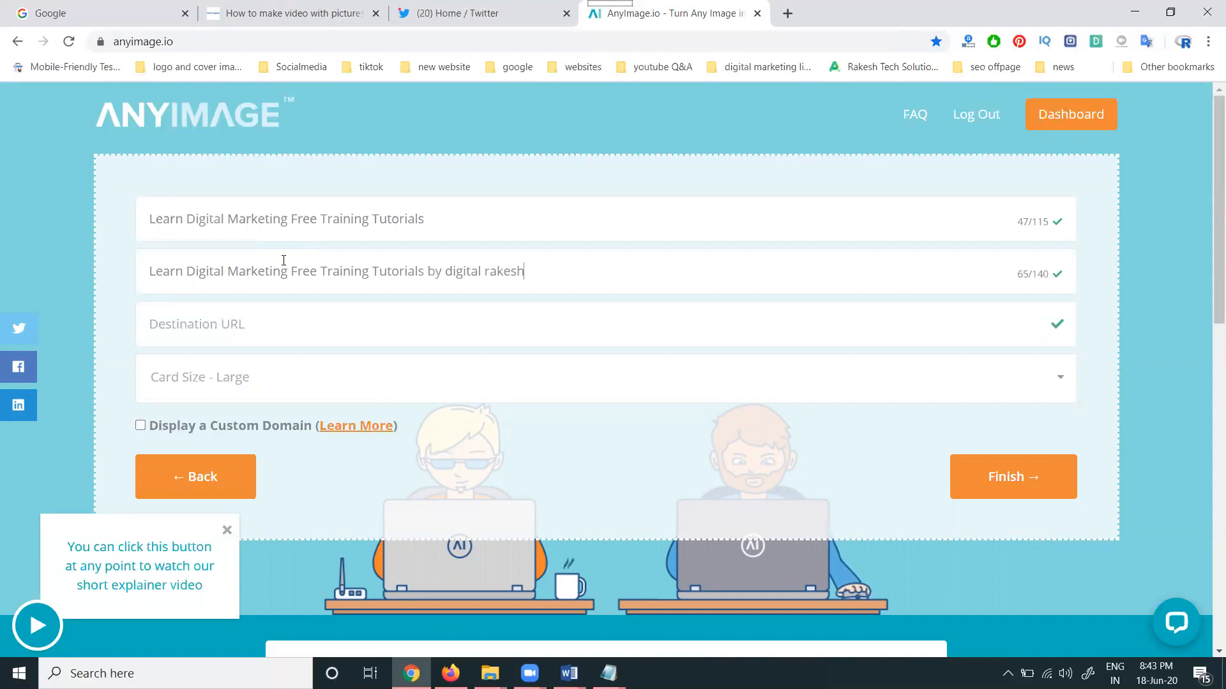
pyautogui.click(290, 12)
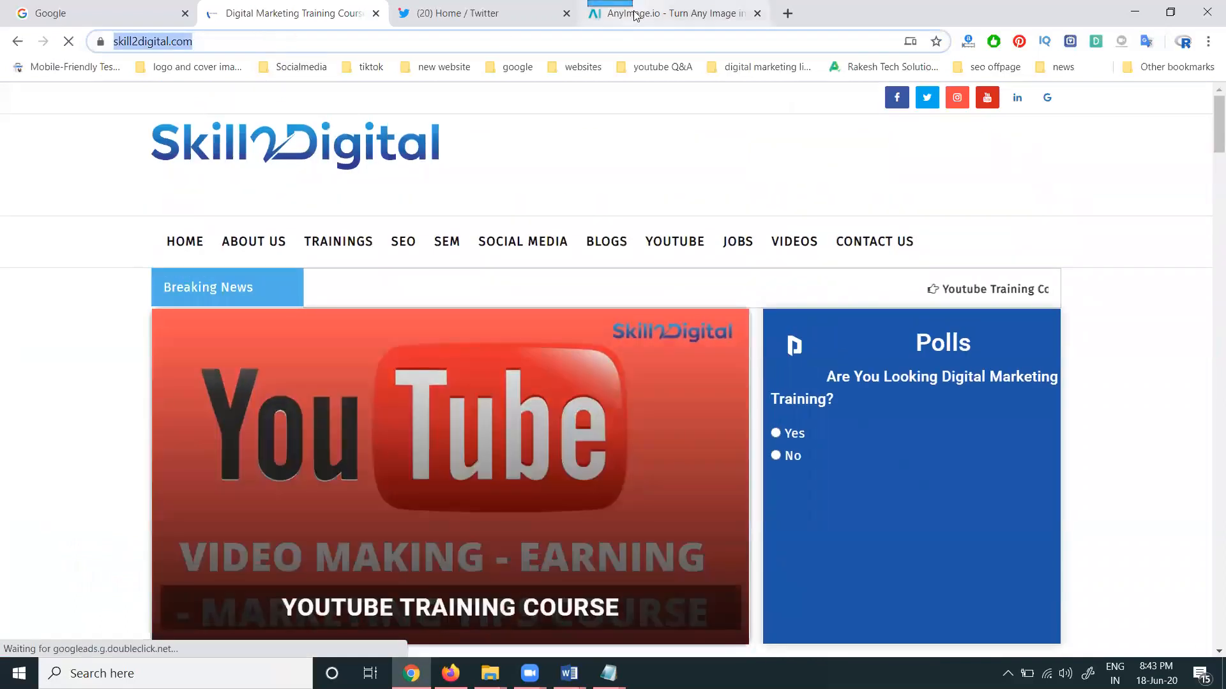
pyautogui.click(673, 13)
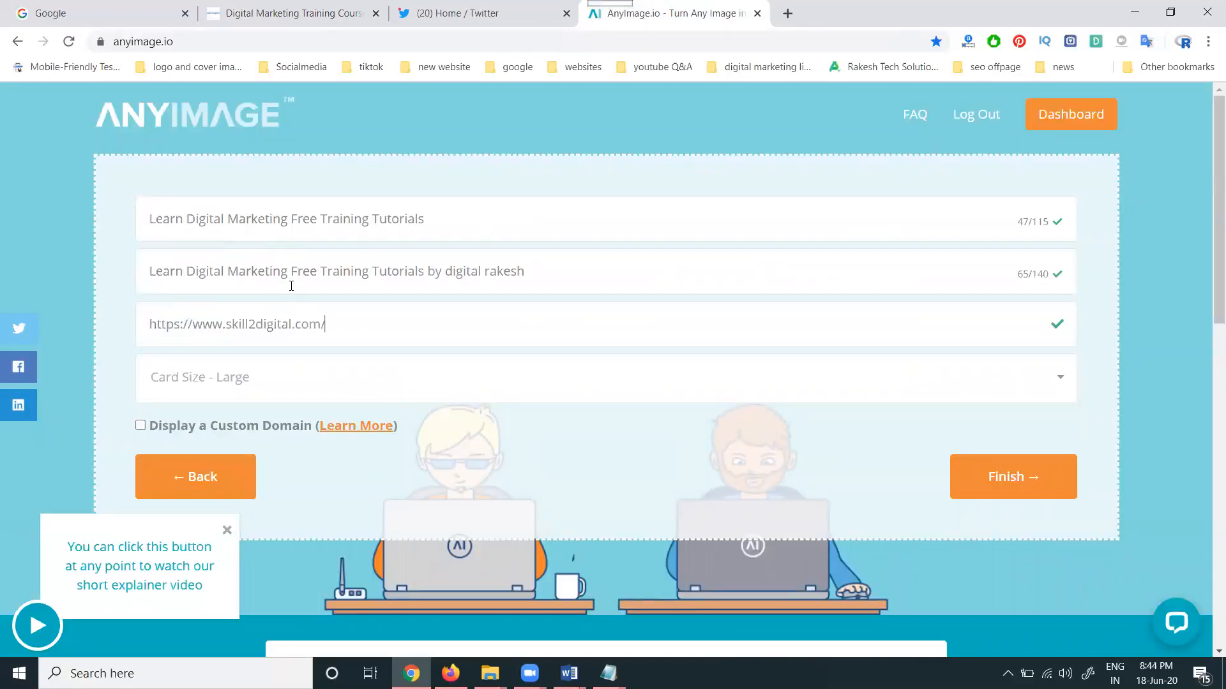
pyautogui.tripleClick(336, 271)
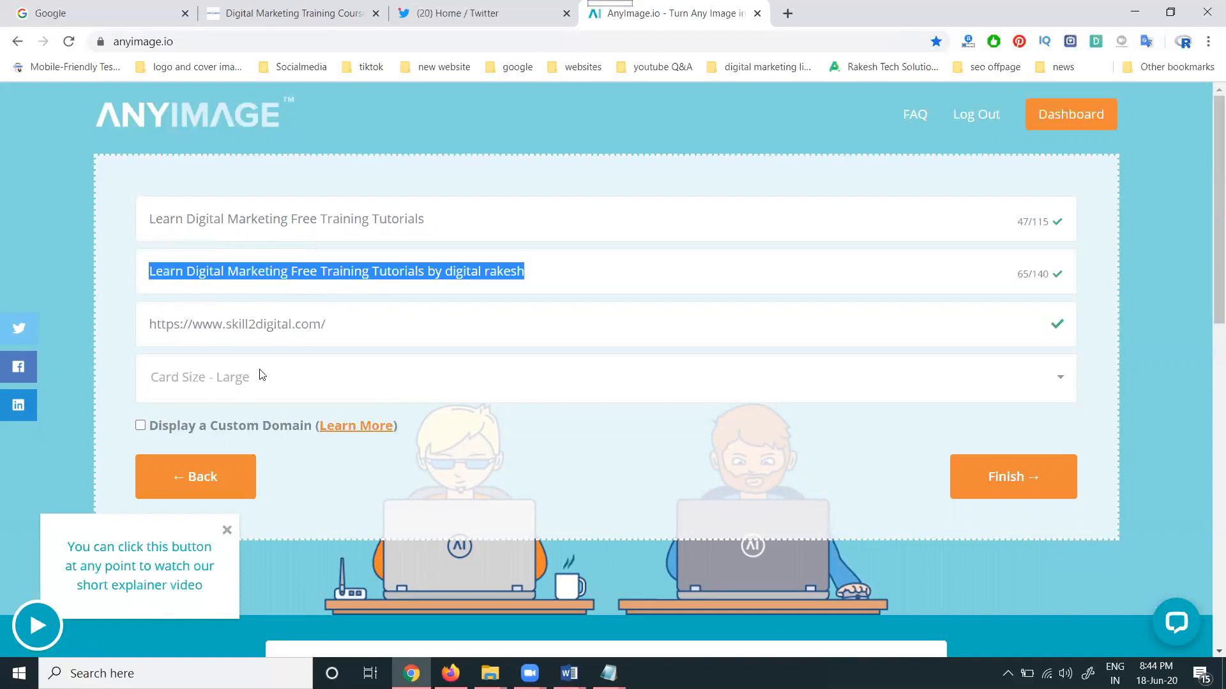
pyautogui.click(601, 376)
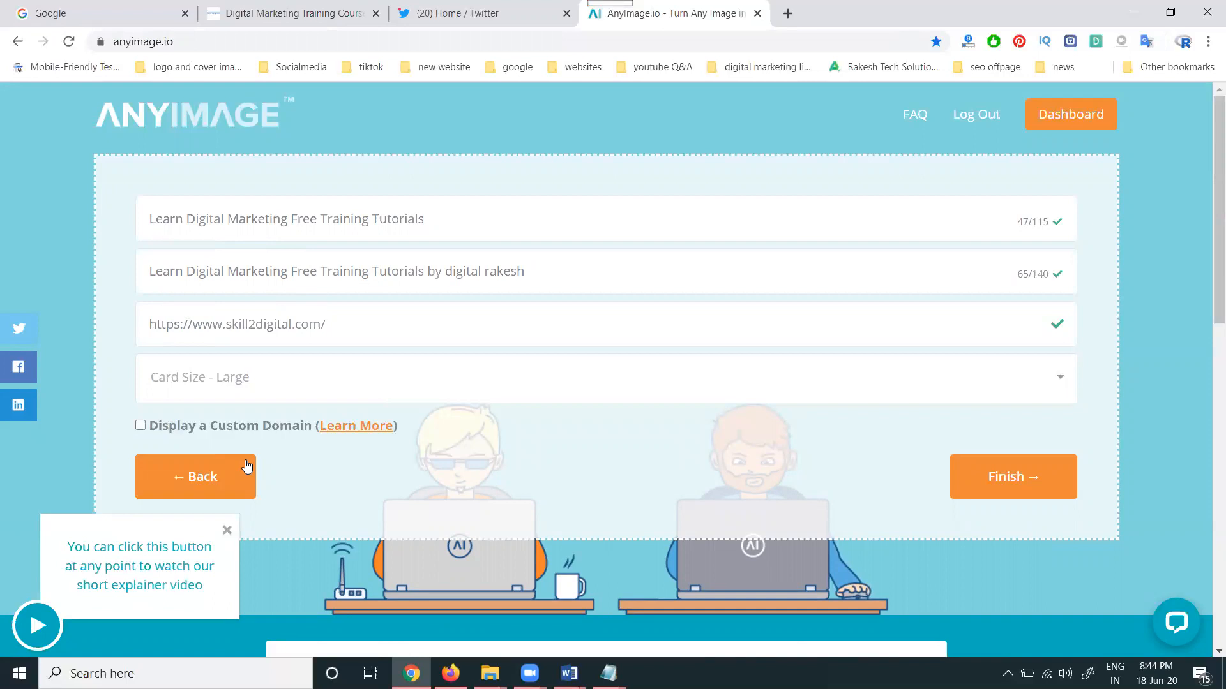
pyautogui.moveTo(231, 434)
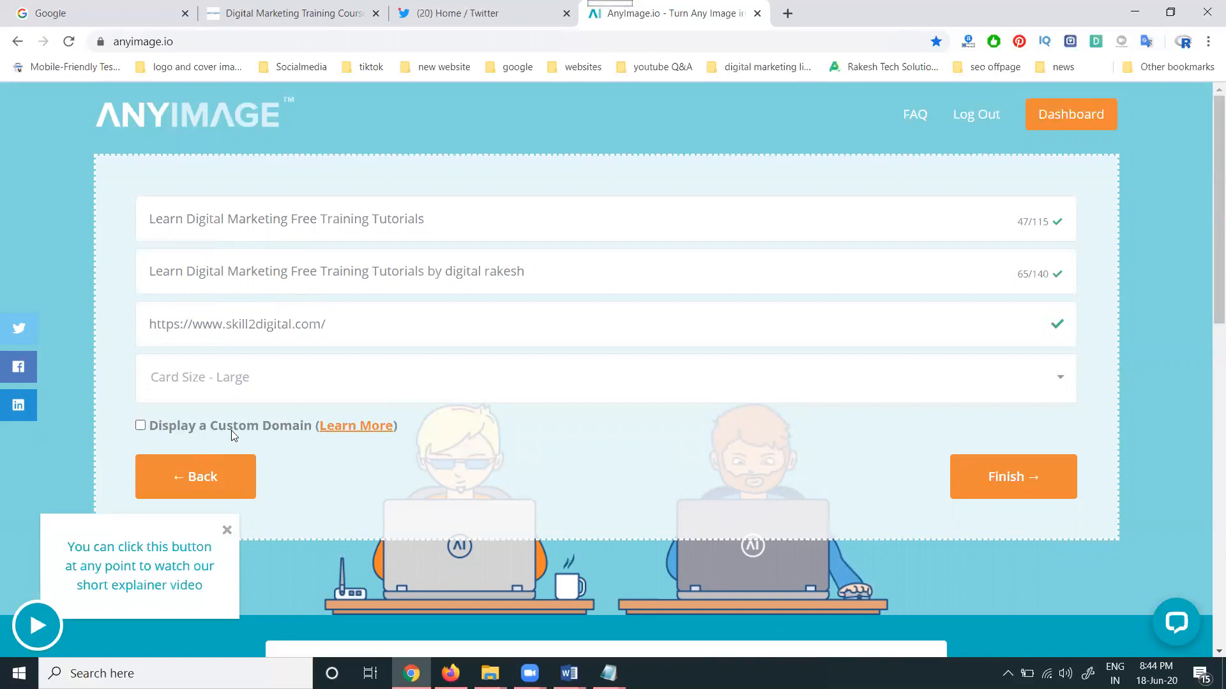
pyautogui.click(140, 425)
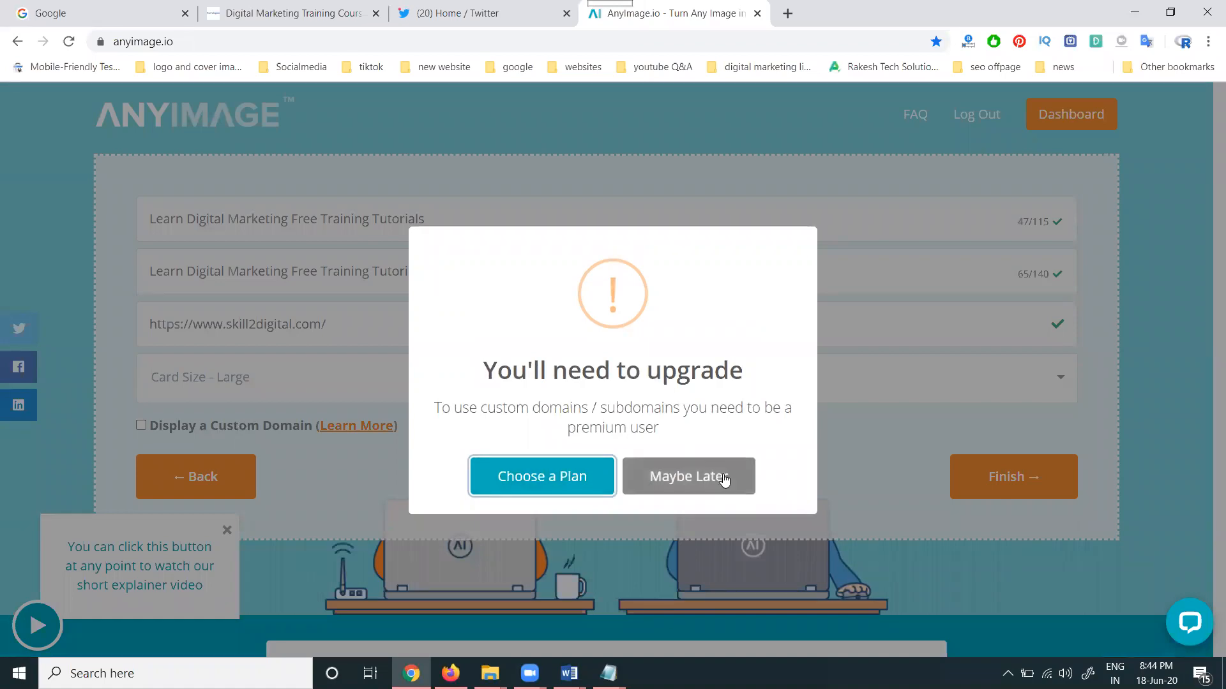
# - Finish the card without the custom-domain upgrade and share its skill2digital.anyimage.top link to Twitter
pyautogui.click(687, 476)
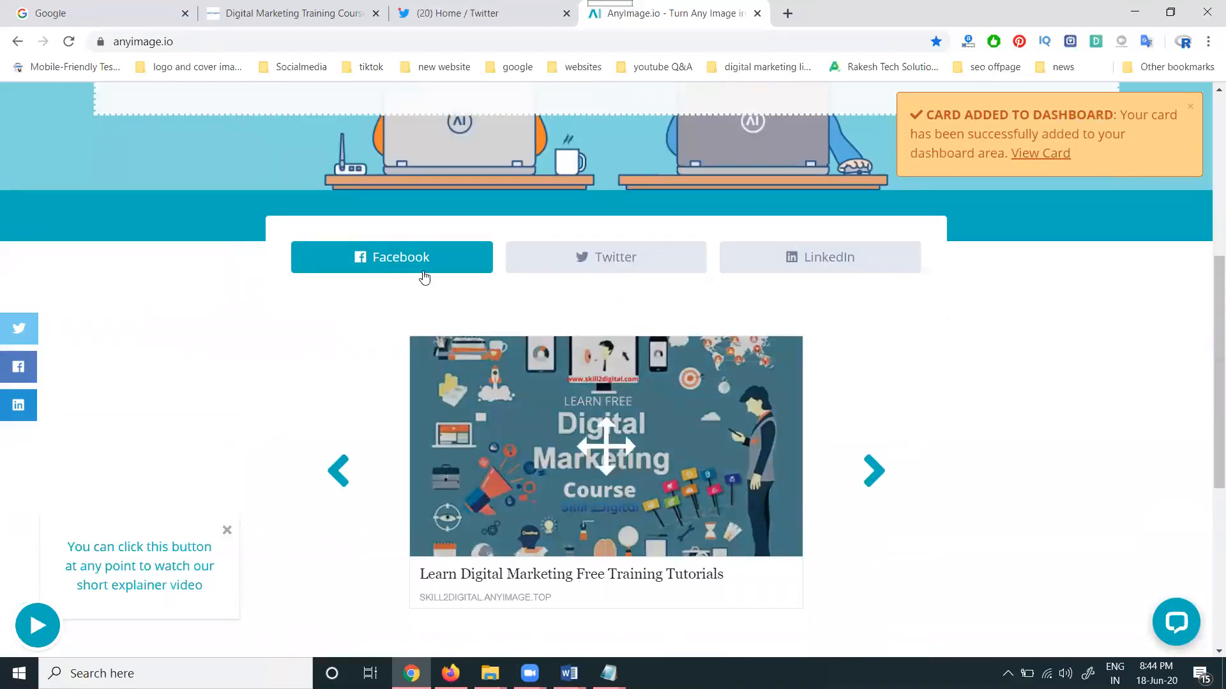
pyautogui.click(605, 257)
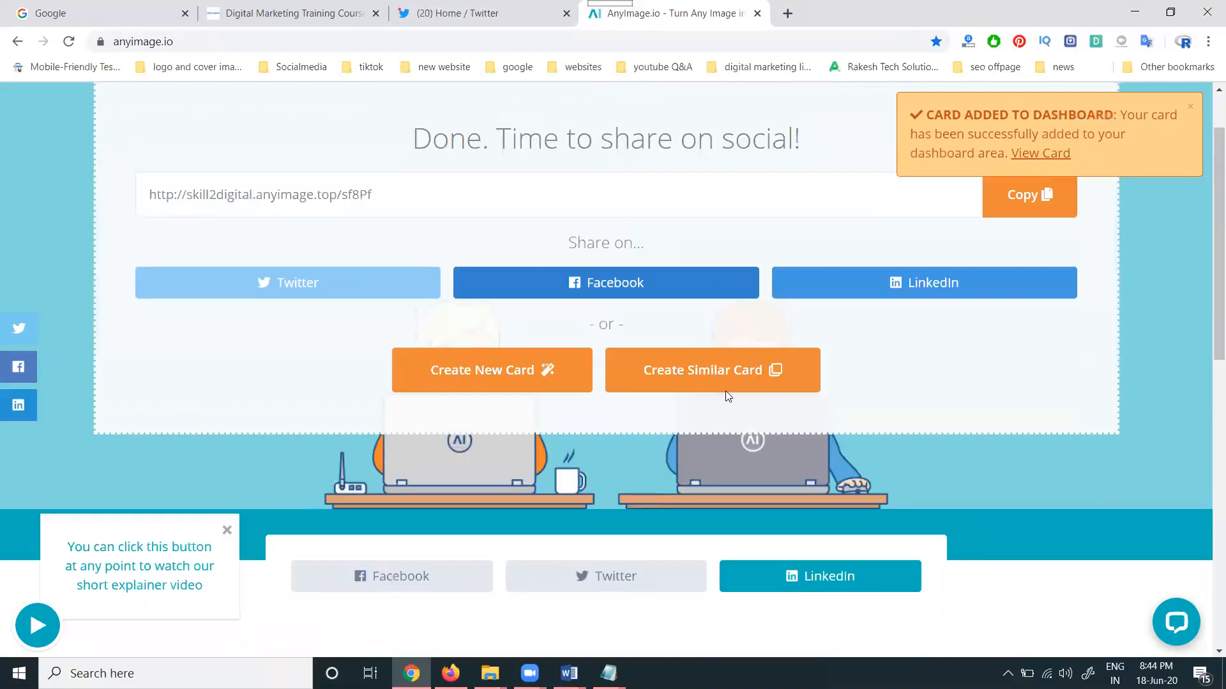
pyautogui.click(287, 283)
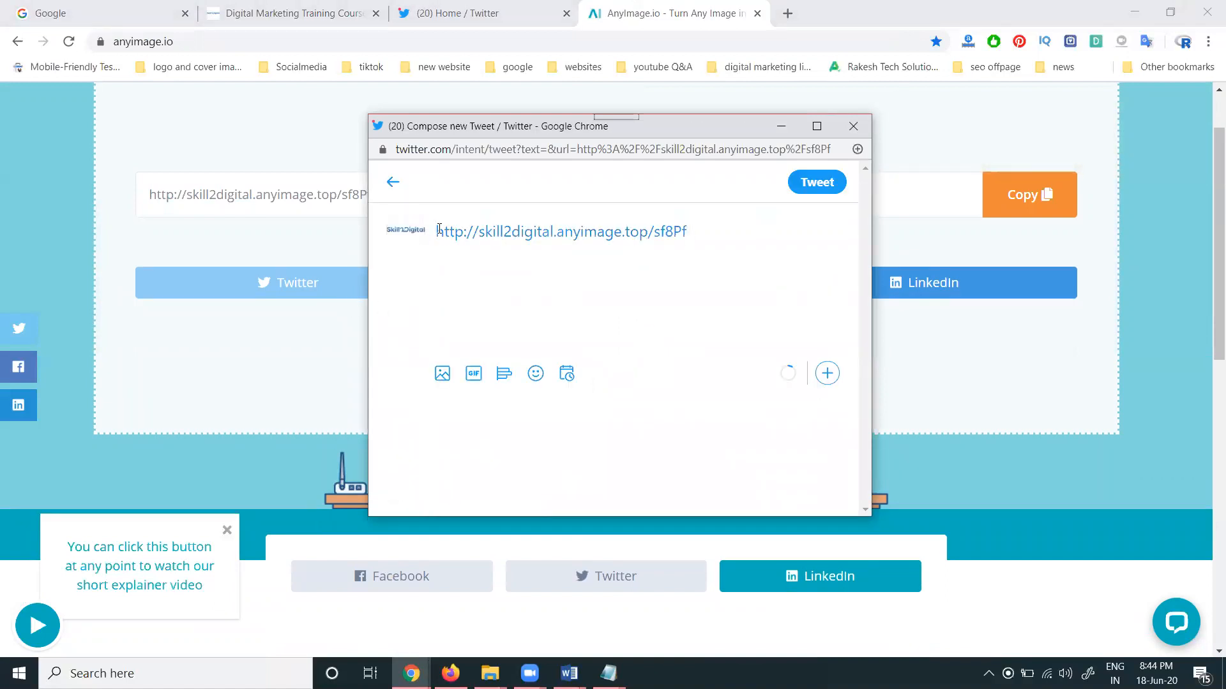
# - Post the course tweet with #digitalmarketing #askdigitalrakesh #skill2digital and the anyimage.top link
pyautogui.write('Learn Digital Marketing Free Training Tutorials by digital rakesh -')
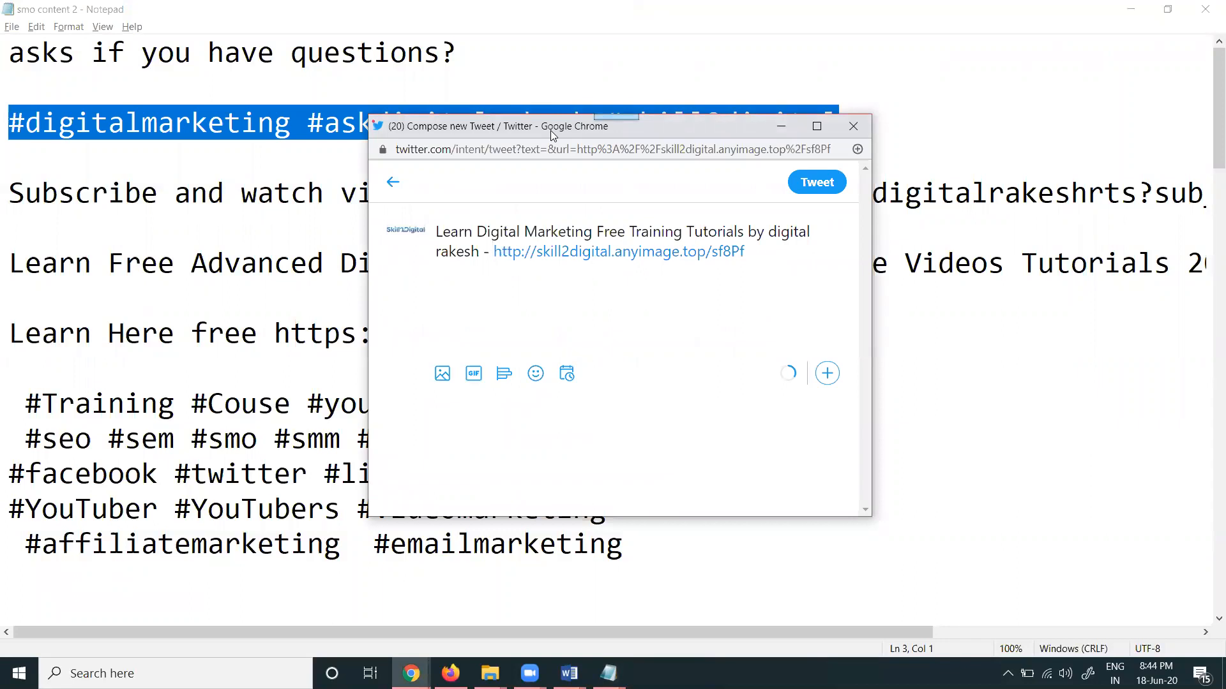
pyautogui.write('#digitalmarketing #askdigitalrakesh #skill2digital -')
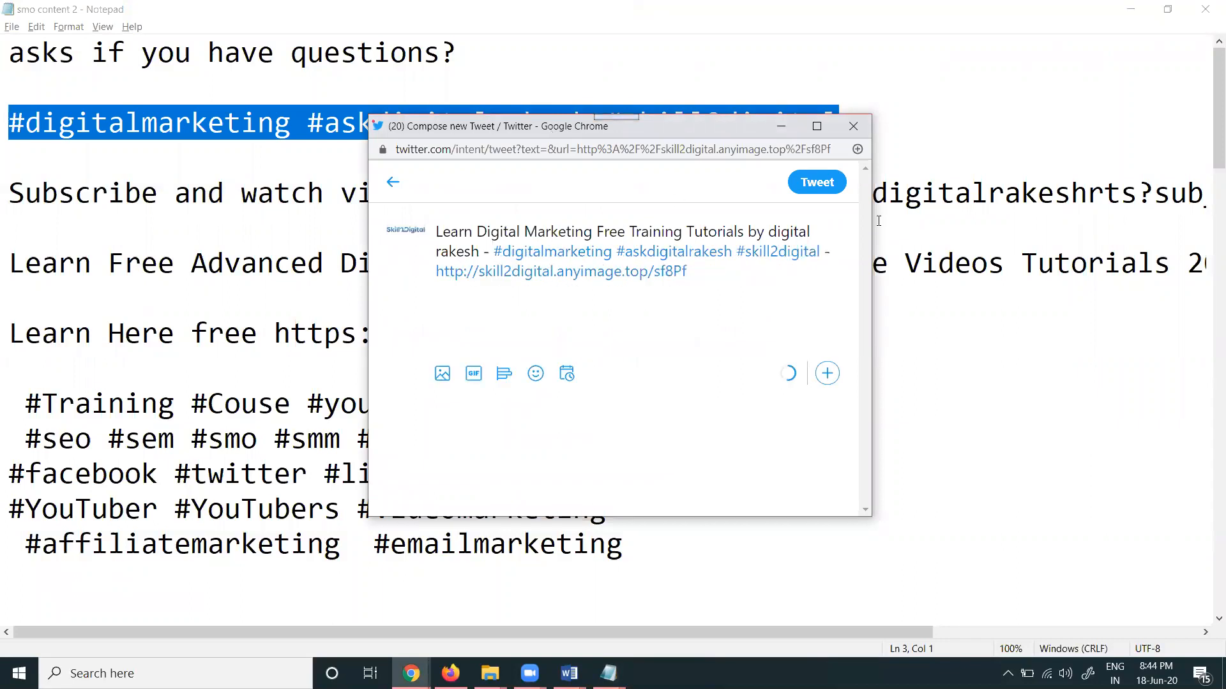
pyautogui.click(816, 181)
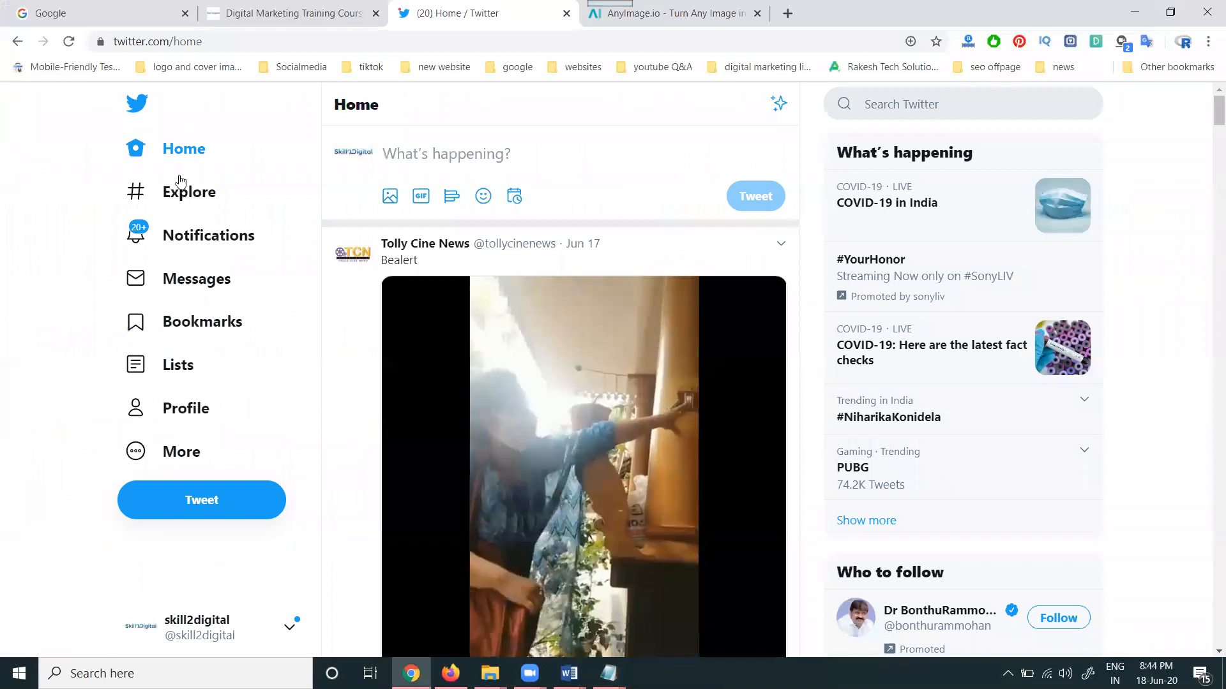
# - Check the new tweet's link card on the skill2digital profile, then return to AnyImage.io
pyautogui.click(187, 409)
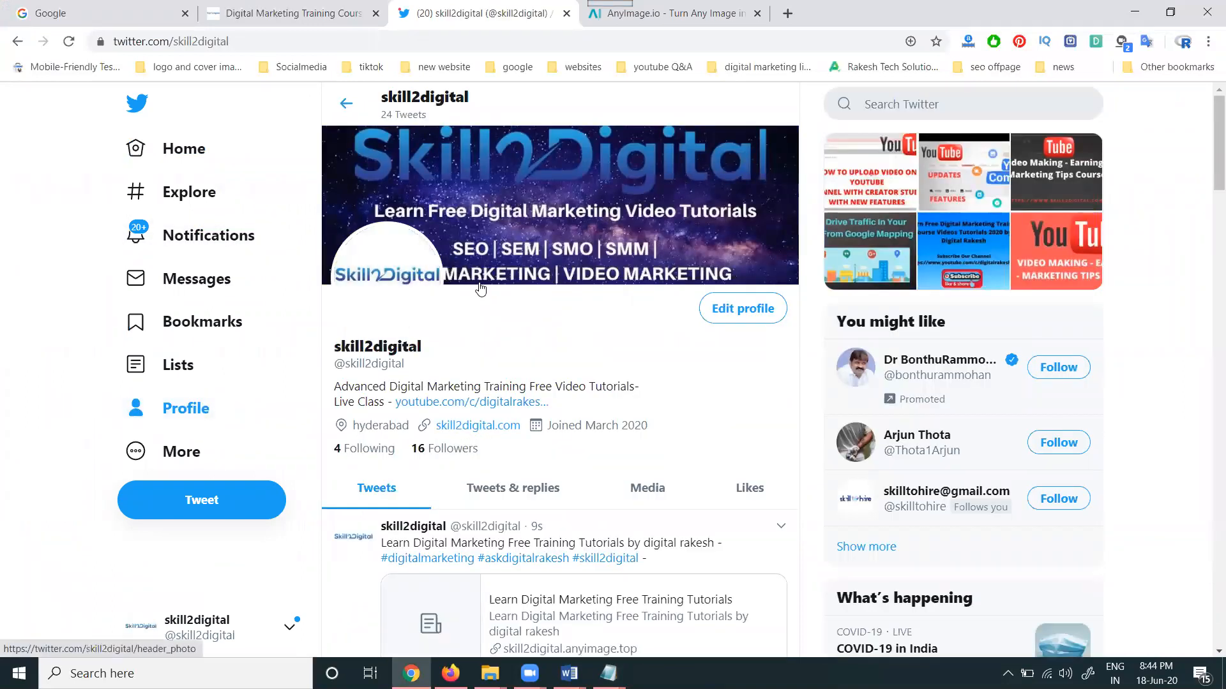
pyautogui.scroll(-3)
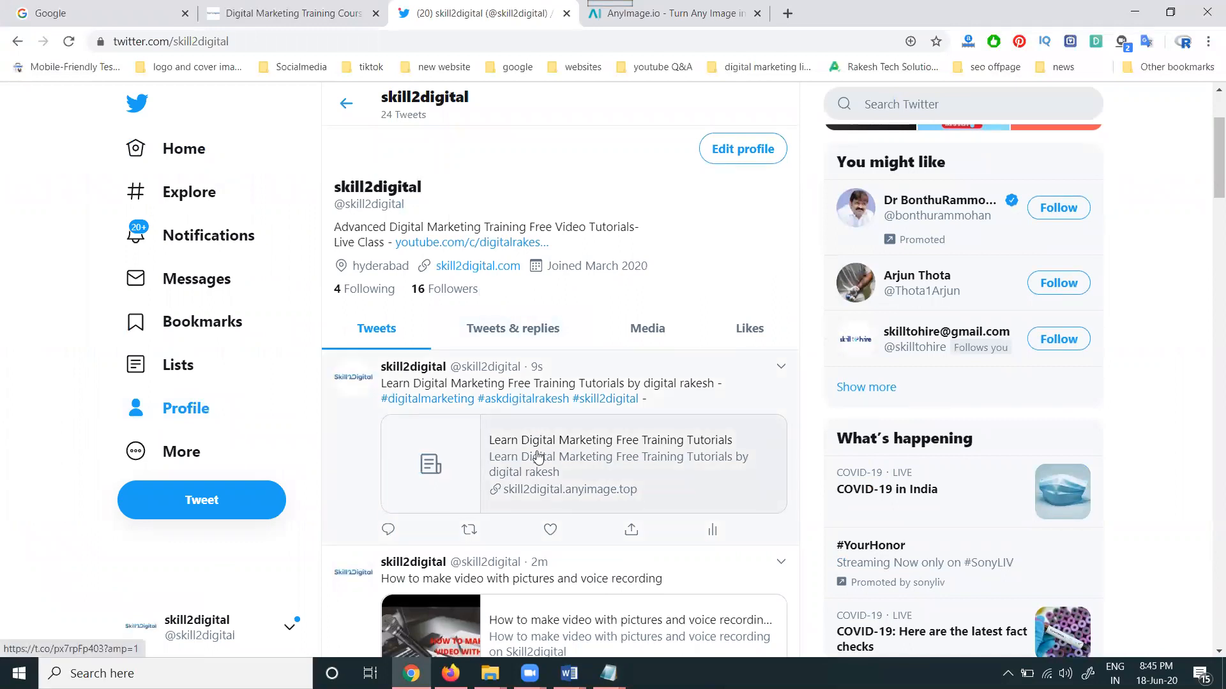
pyautogui.click(667, 13)
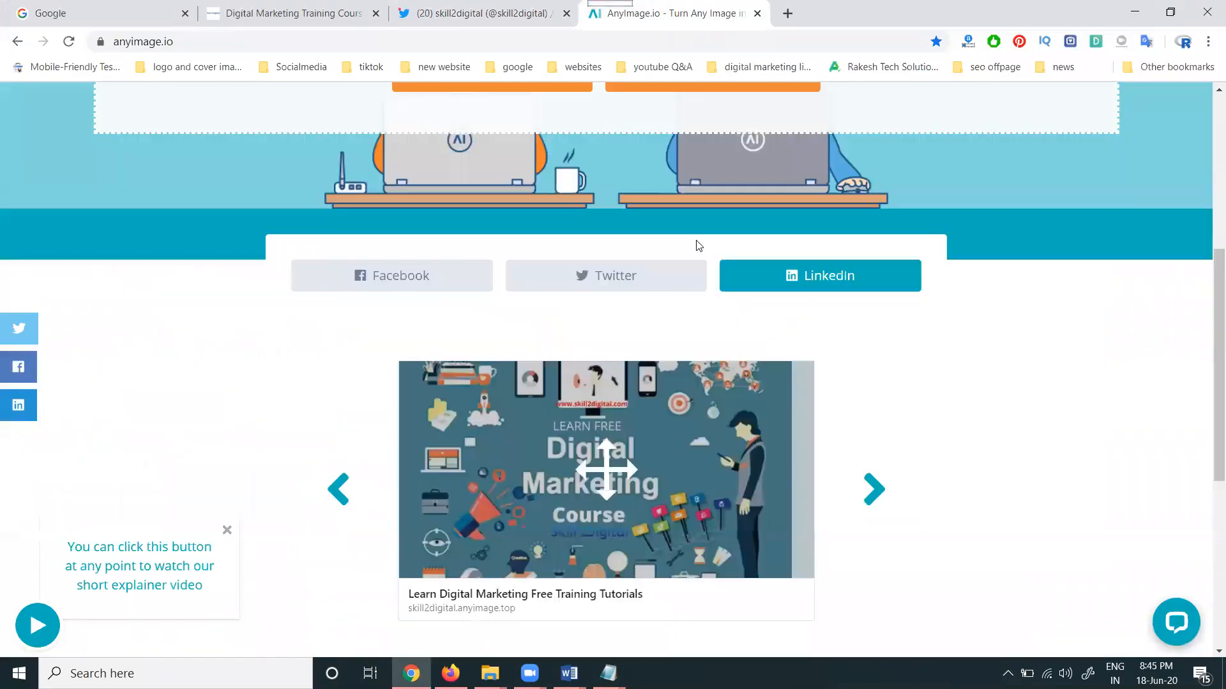
# - Preview the Twitter card and start a tweet with the skill2digital.postedthis.top/kAVGe6 link
pyautogui.click(605, 276)
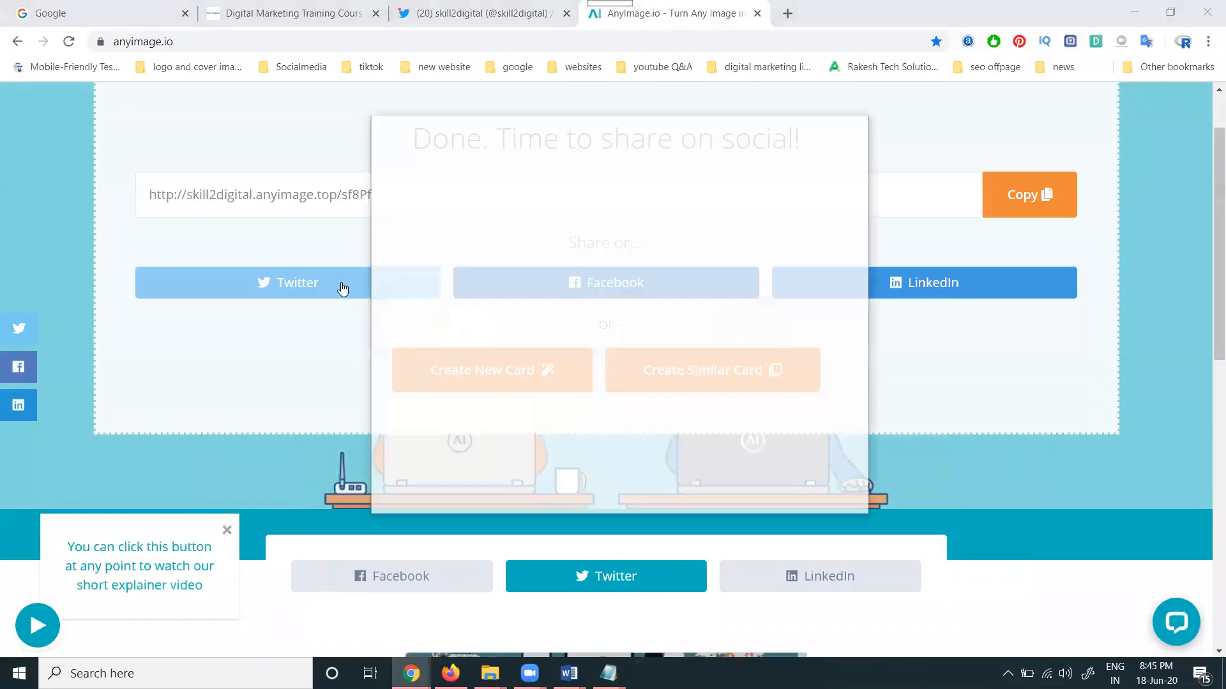
pyautogui.click(287, 282)
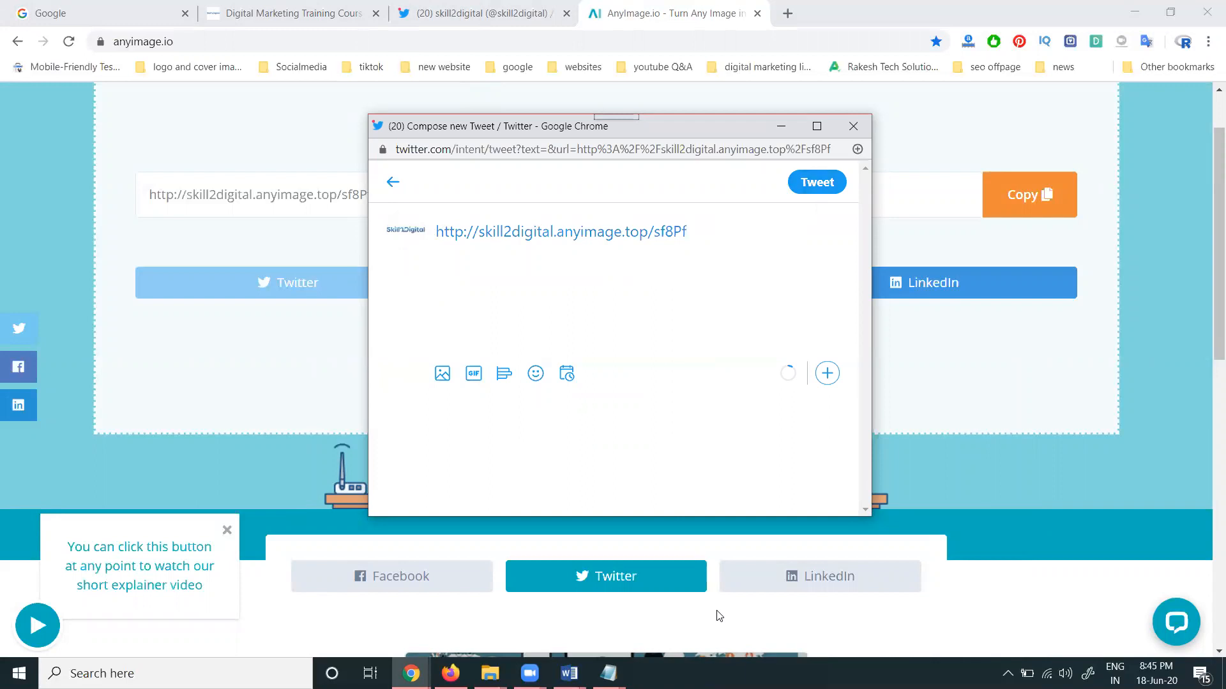
pyautogui.click(688, 231)
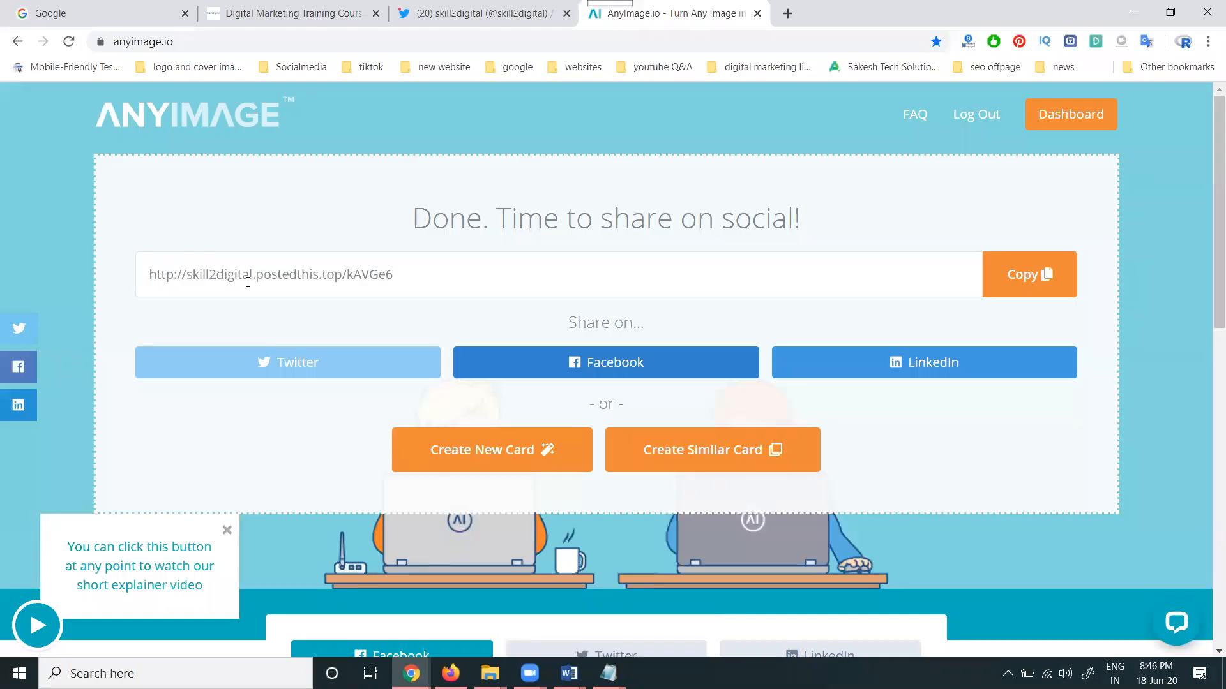
pyautogui.scroll(-3)
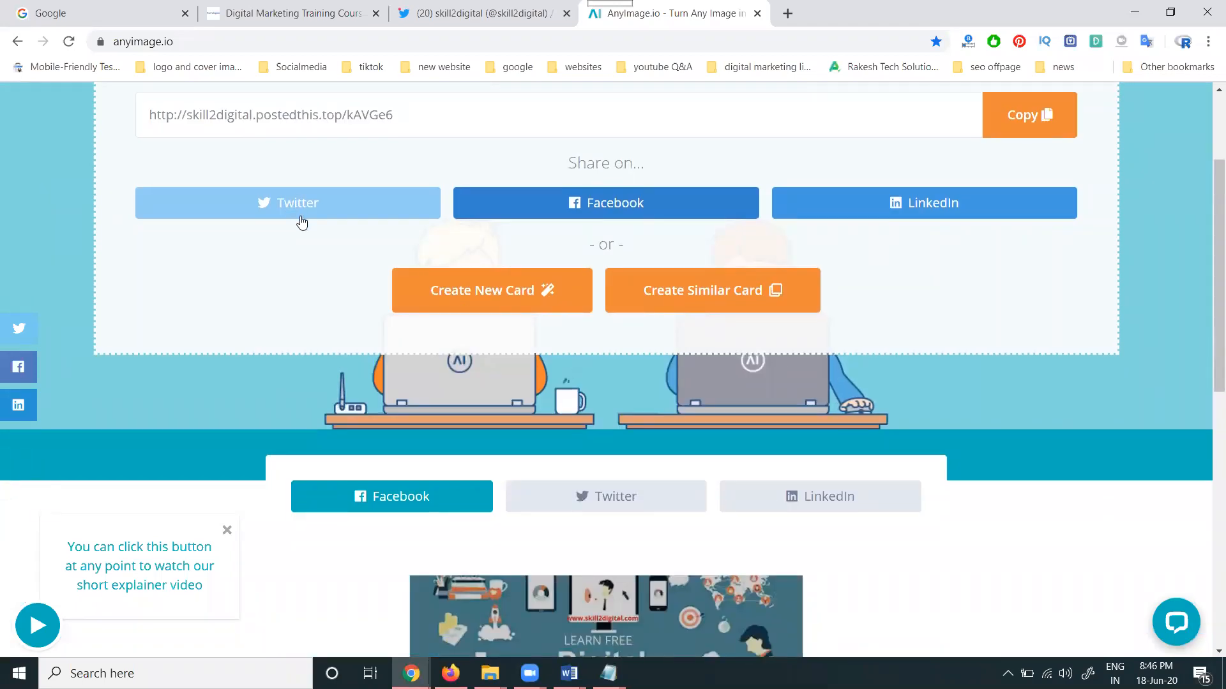
pyautogui.click(287, 203)
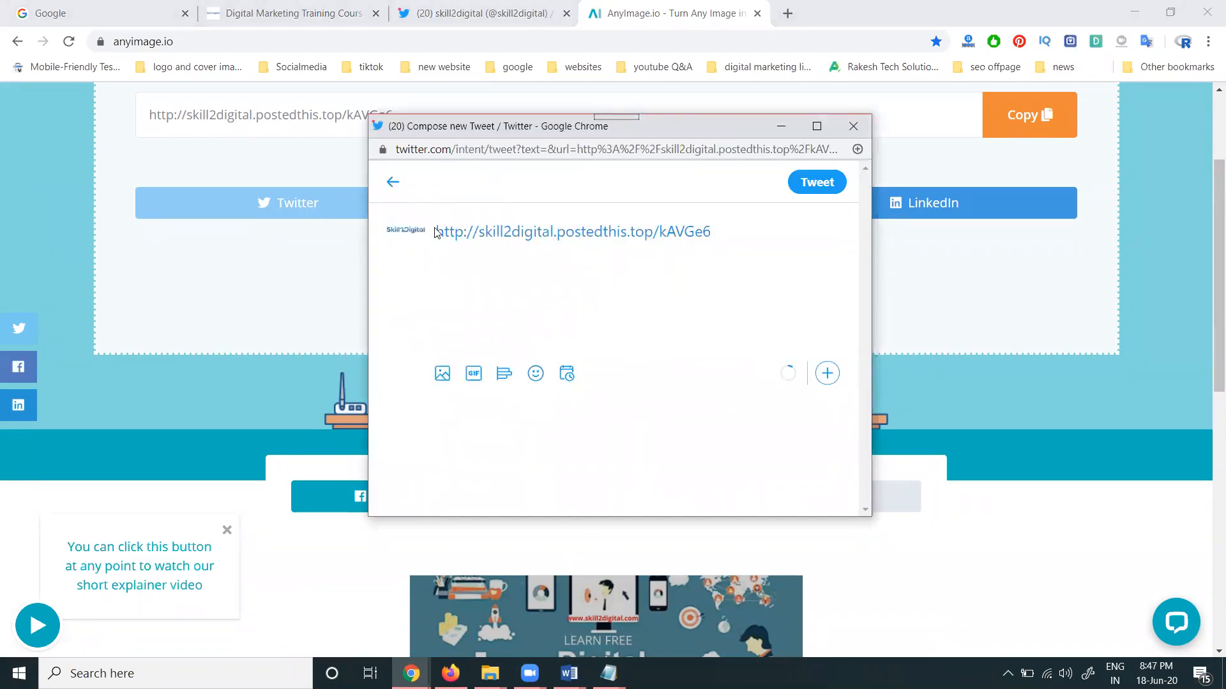
# - Post the course tweet 'by digital rakesh' with the postedthis.top large image card and view it on the profile
pyautogui.write('Learn Digital Marketing Free Training Tutorials by digital rakesh  - #digitalmarketing #askdigitalrakesh #skill2digital -')
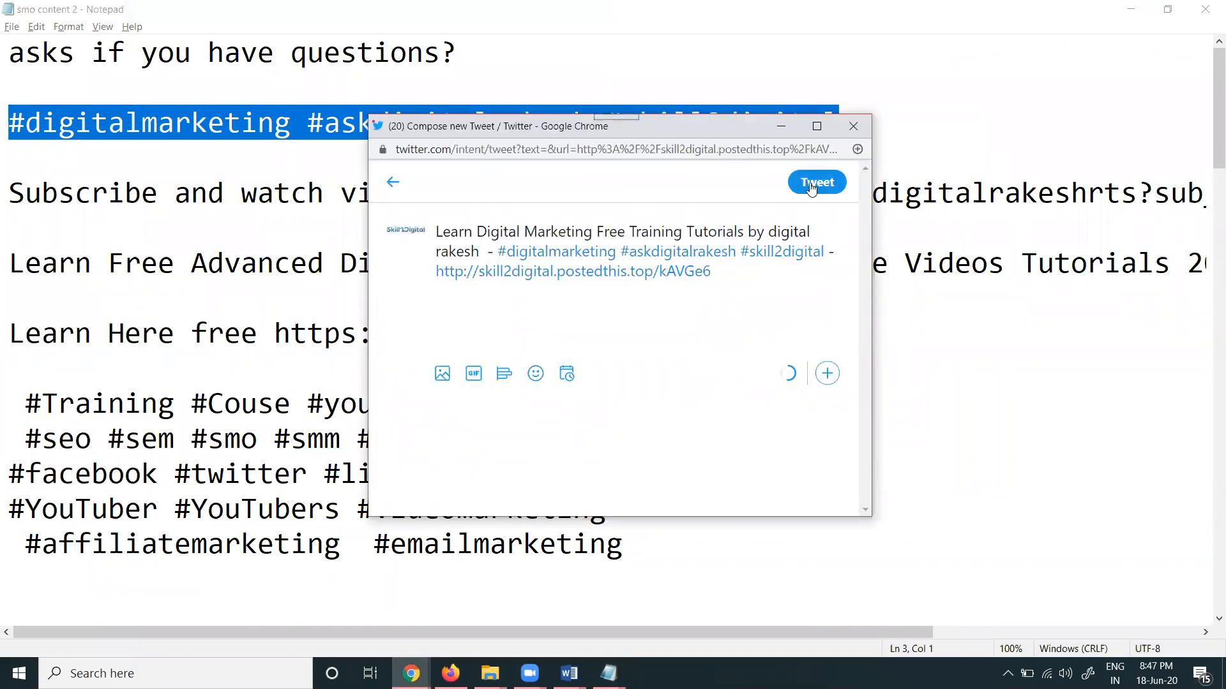
pyautogui.click(816, 182)
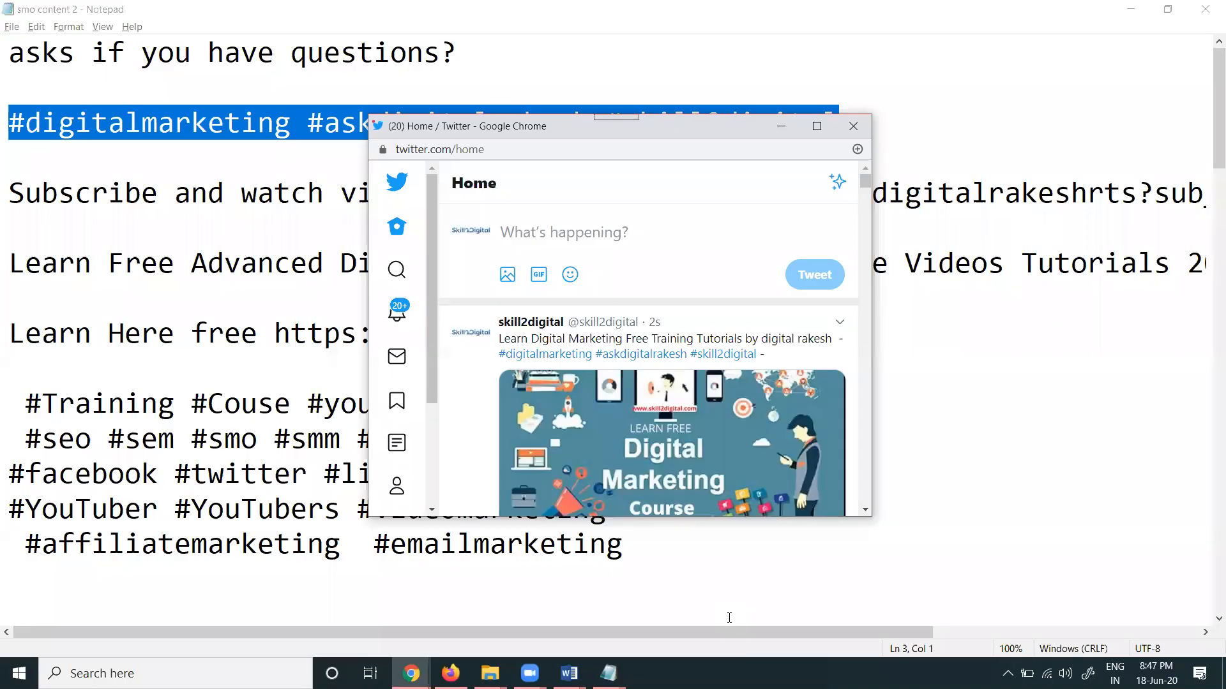
pyautogui.scroll(-3)
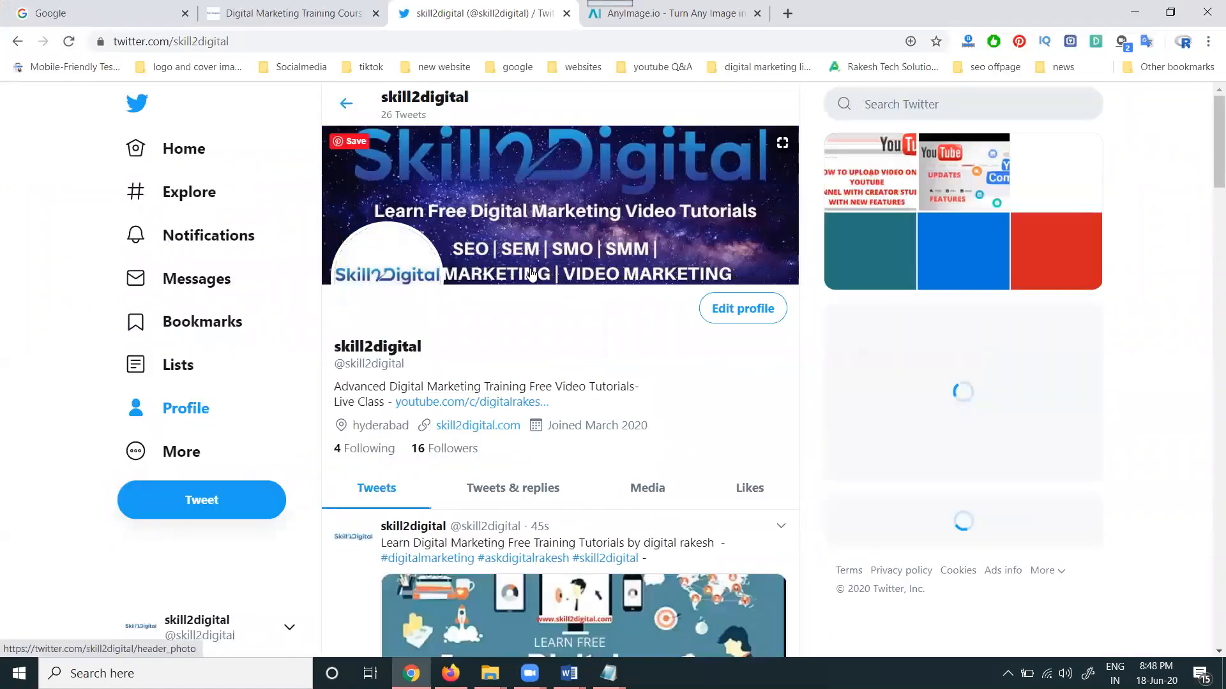
# - Delete the duplicate course-card tweet from the skill2digital profile via its options menu
pyautogui.scroll(-3)
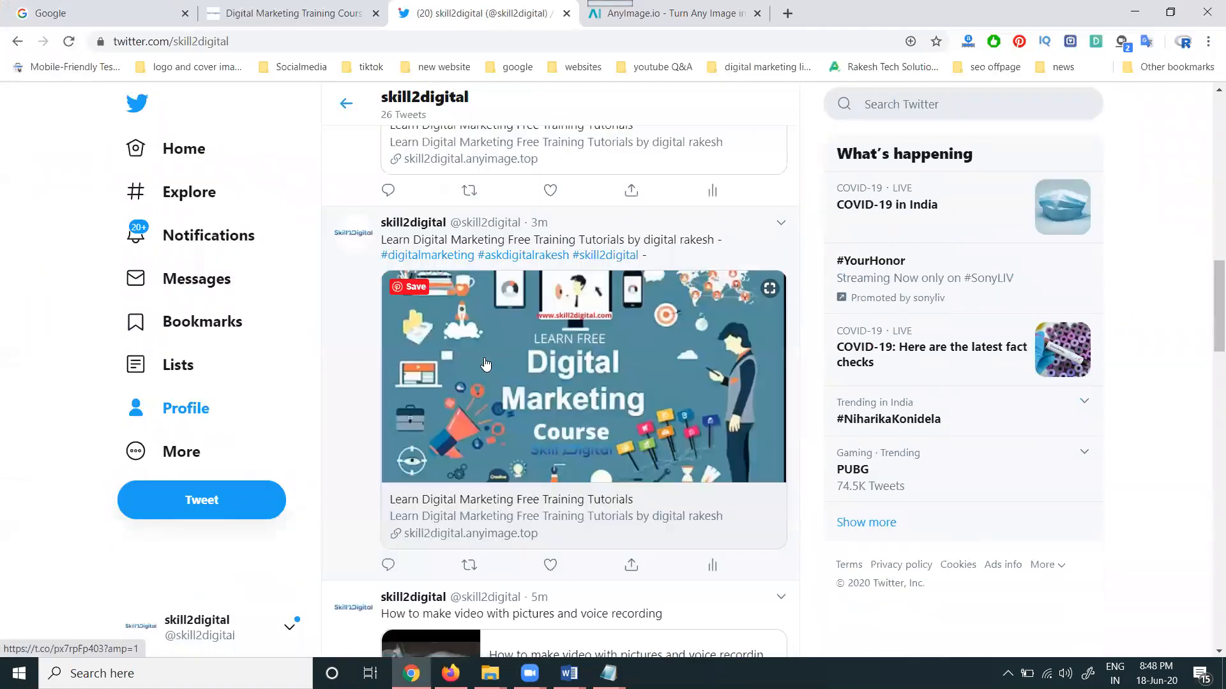
pyautogui.moveTo(588, 423)
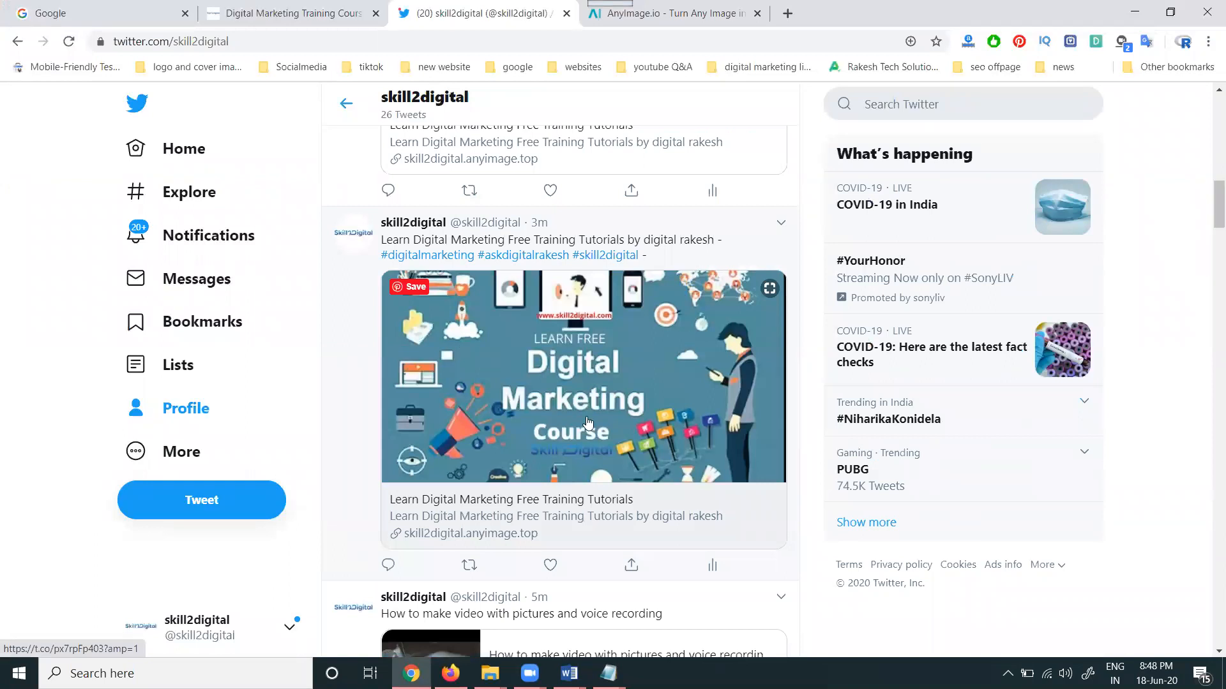
pyautogui.scroll(-3)
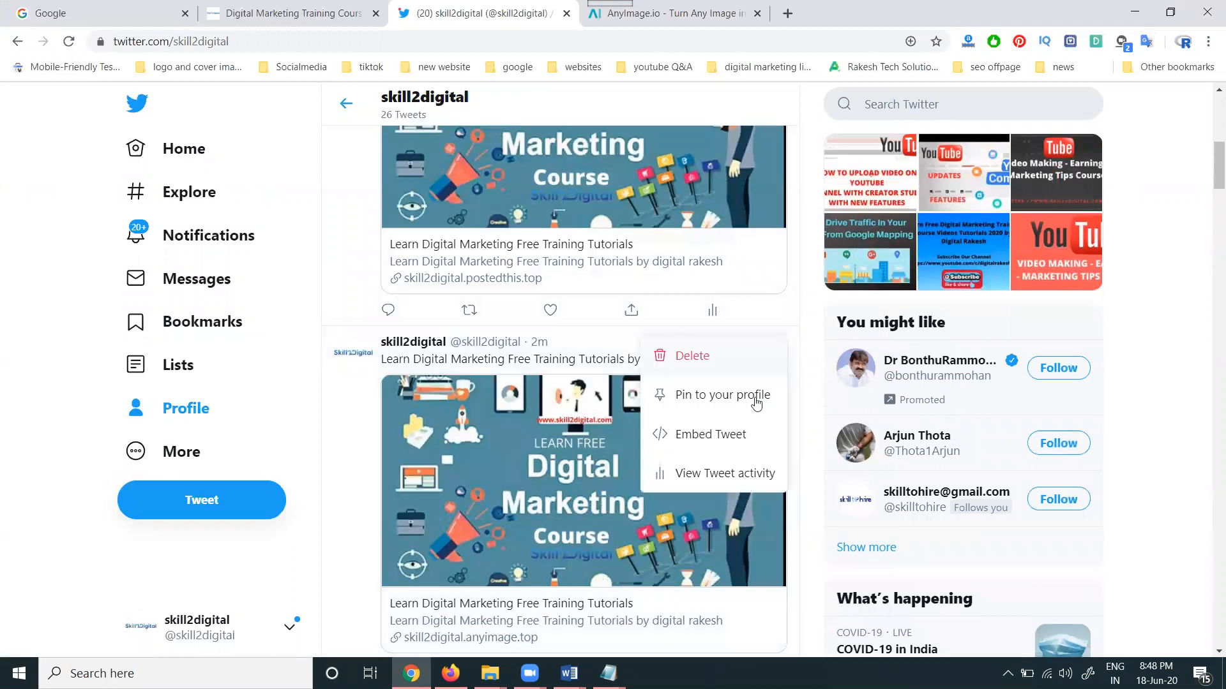
pyautogui.click(691, 356)
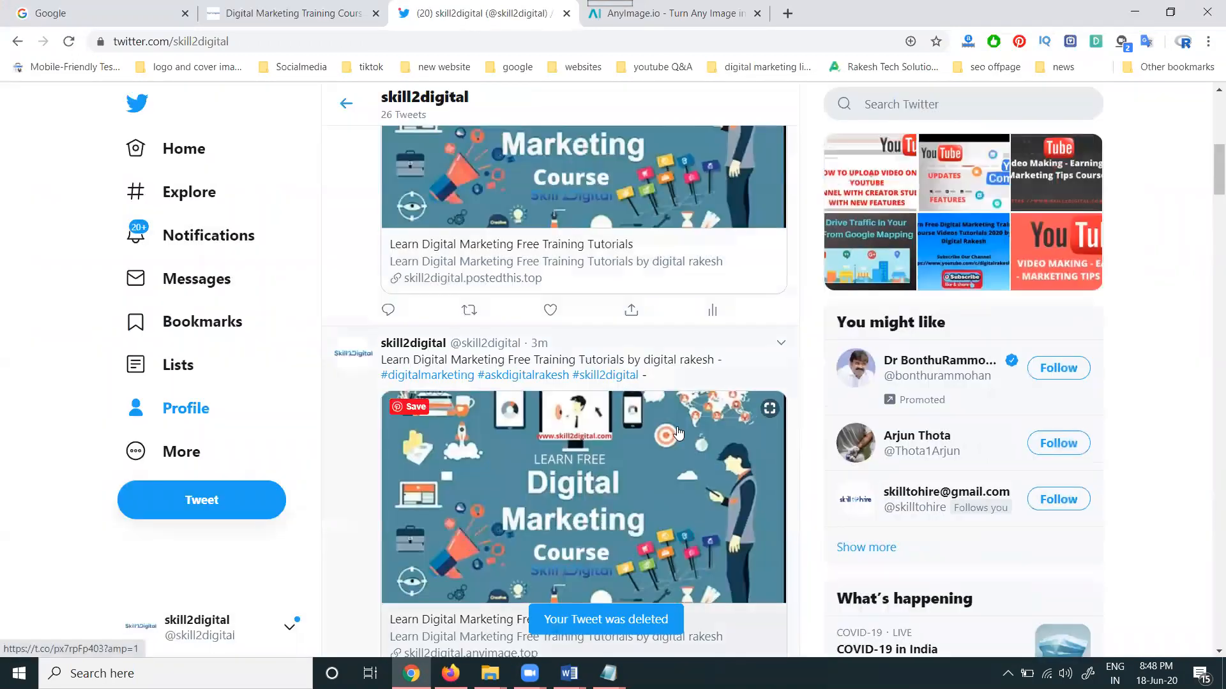
pyautogui.click(779, 342)
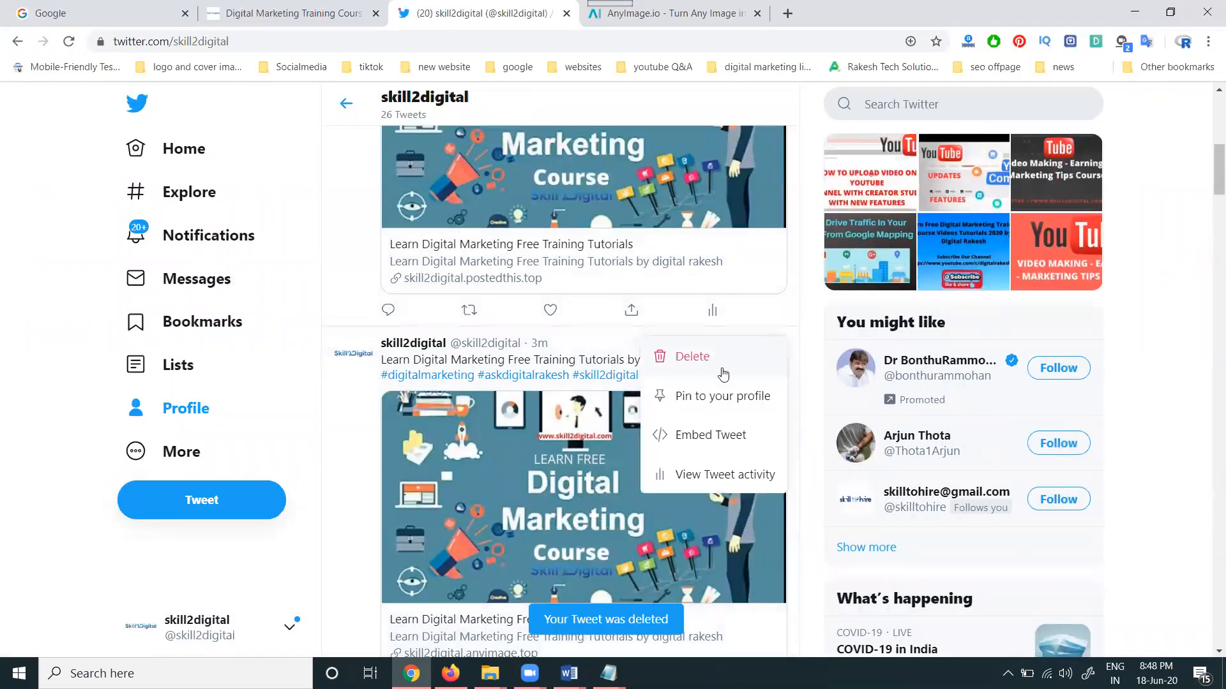
pyautogui.click(690, 356)
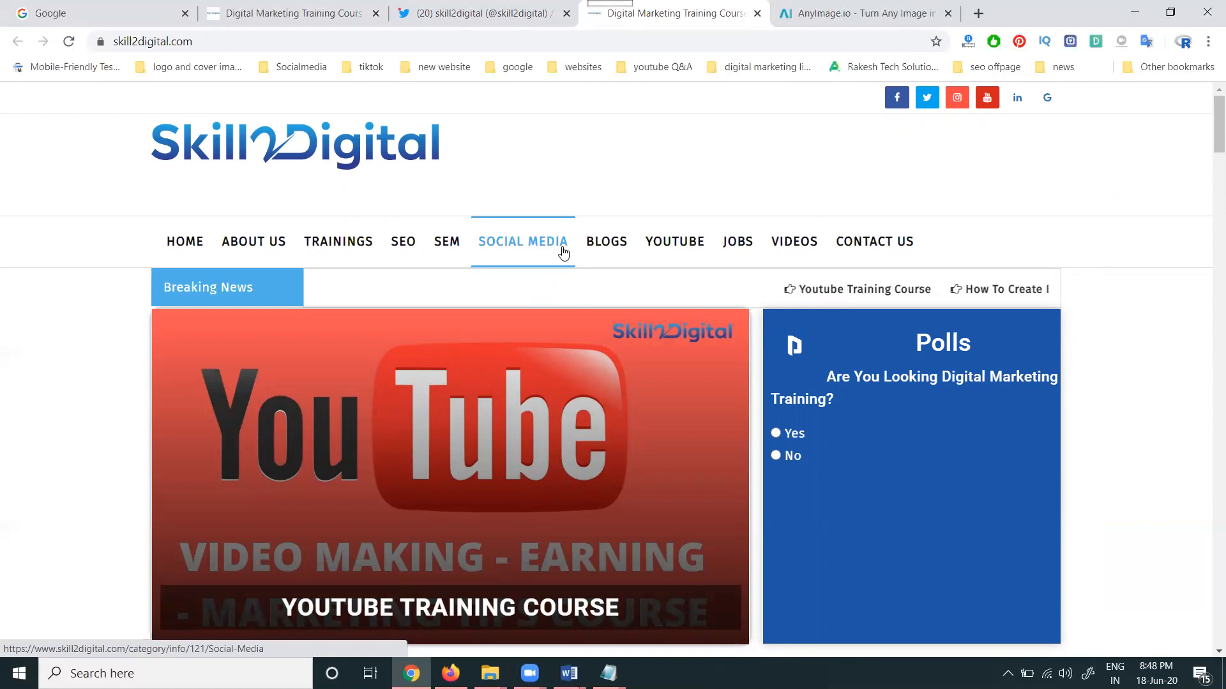
# - Browse down the skill2digital.com home page, then return to the AnyImage finished-card page
pyautogui.scroll(-3)
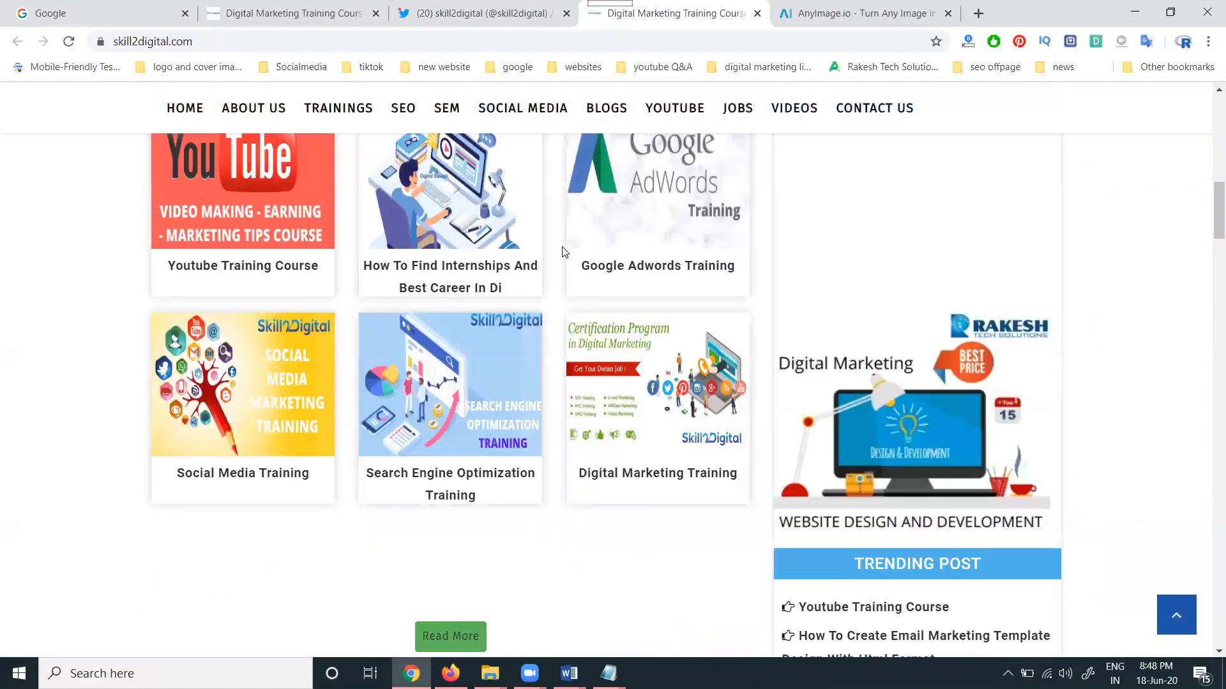
pyautogui.scroll(-3)
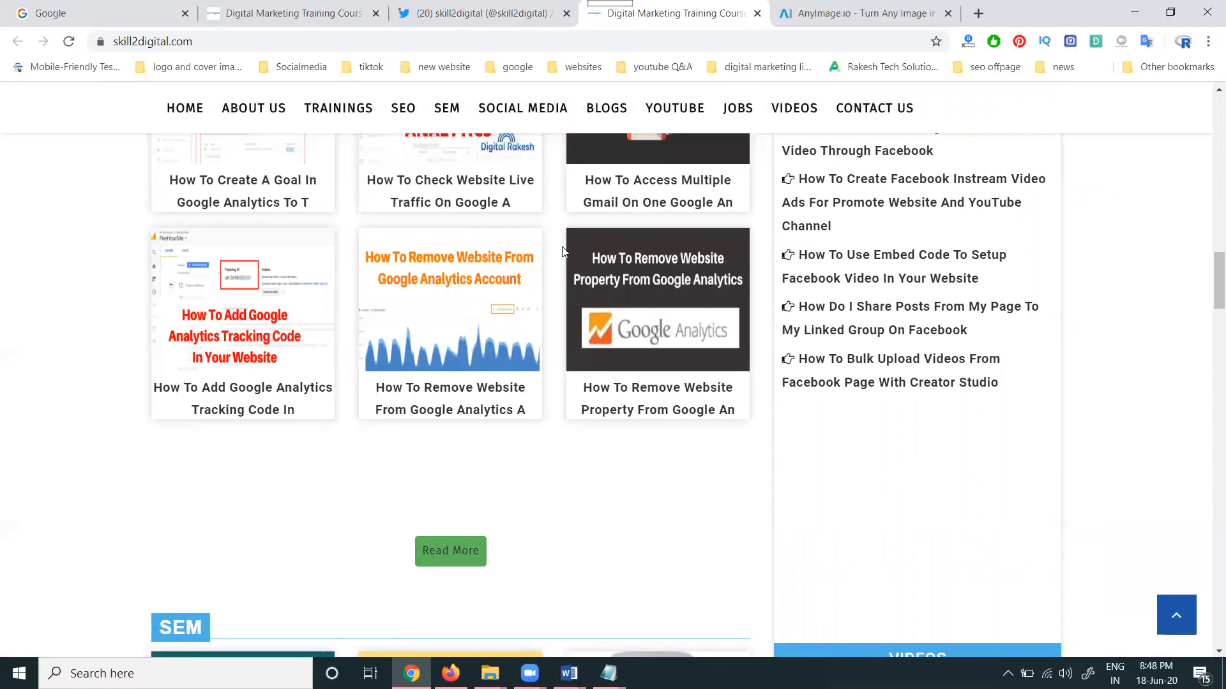
pyautogui.moveTo(789, 60)
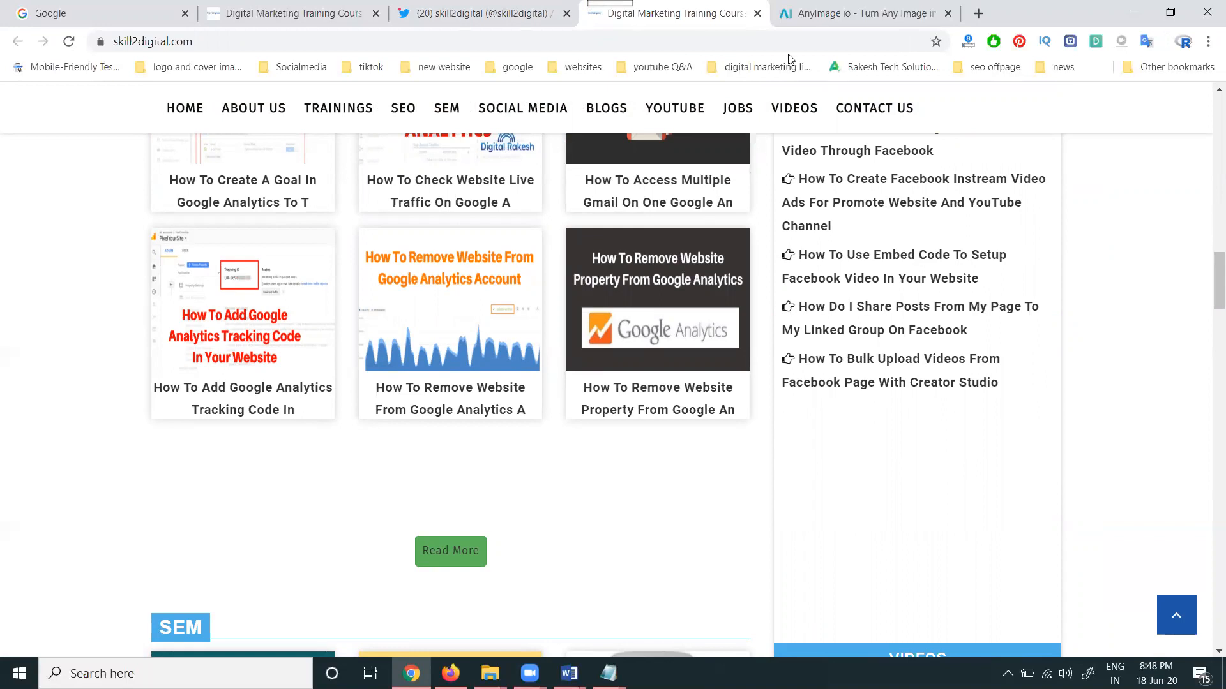
pyautogui.click(859, 13)
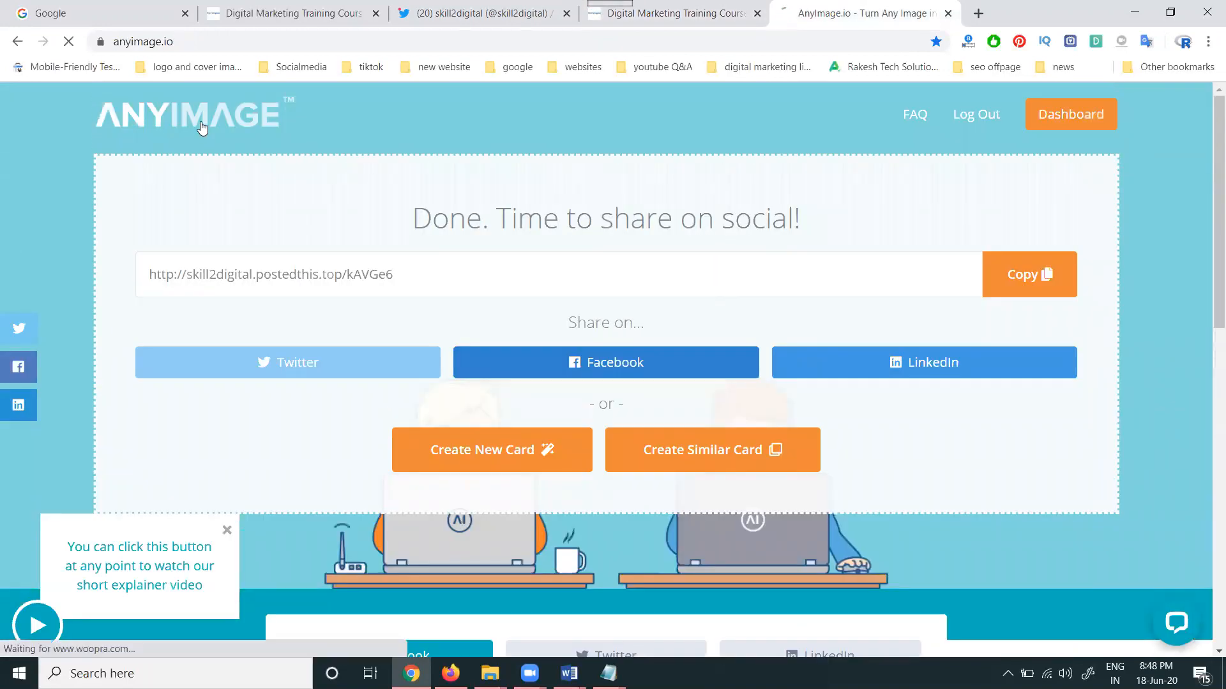
# - Reset AnyImage to the blank 'Drop image here' upload page via the logo
pyautogui.click(490, 450)
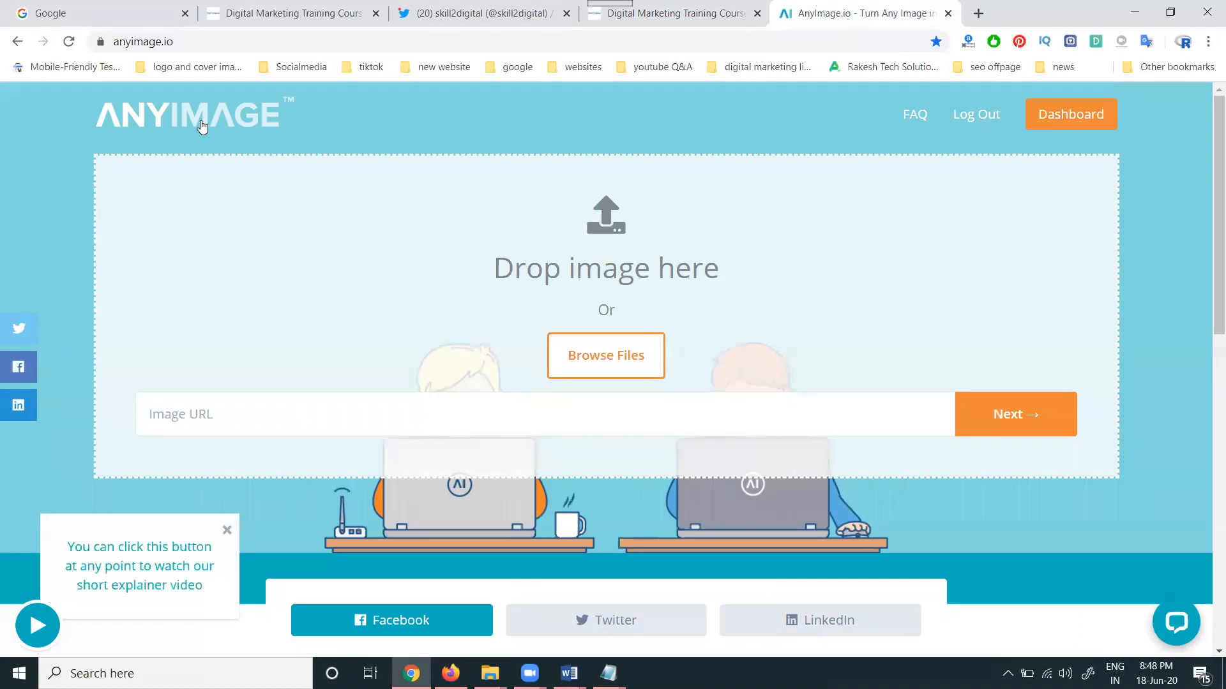
pyautogui.moveTo(719, 632)
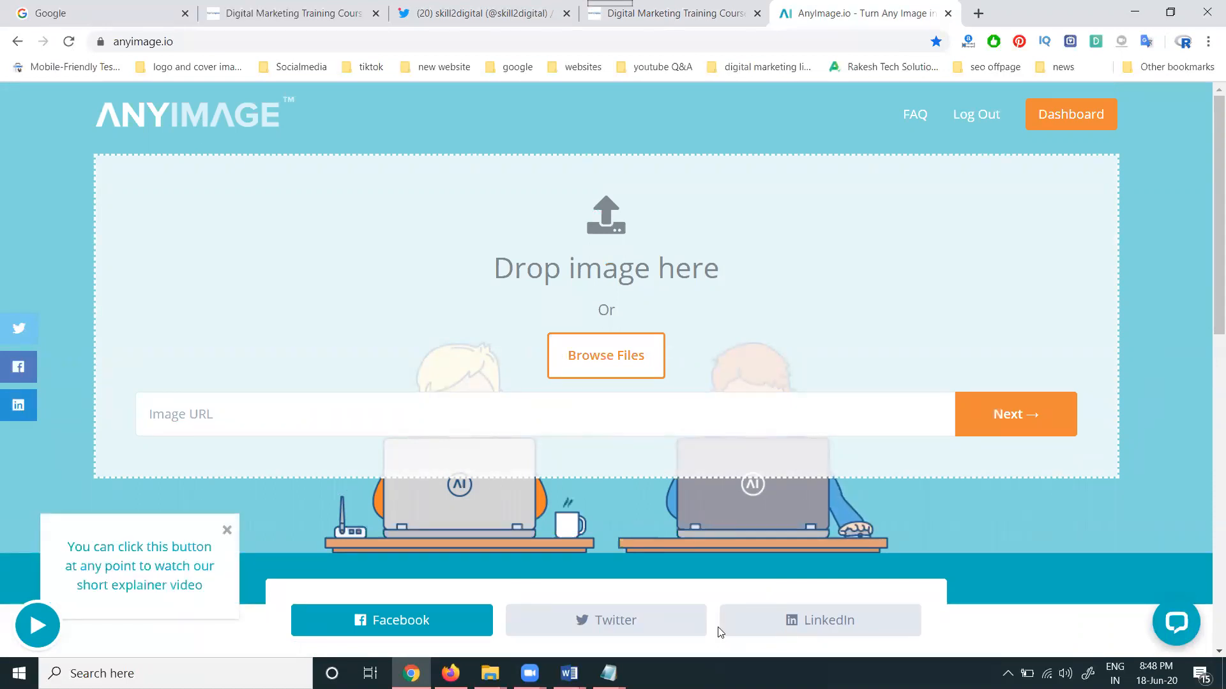